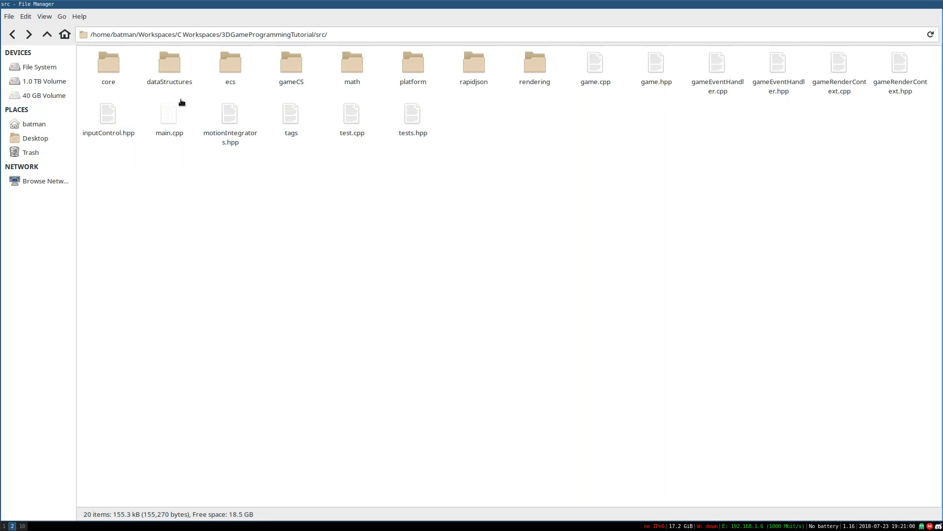
Open the src folder's ecs subfolder, listing its six ECS source and header files.
{"action": "double_click", "coordinate": [169, 117]}
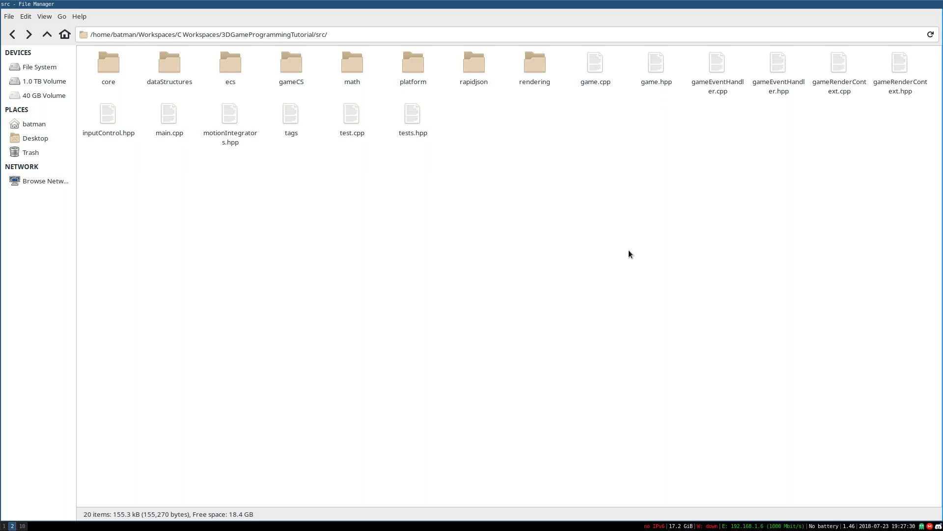
{"action": "mouse_move", "coordinate": [590, 258]}
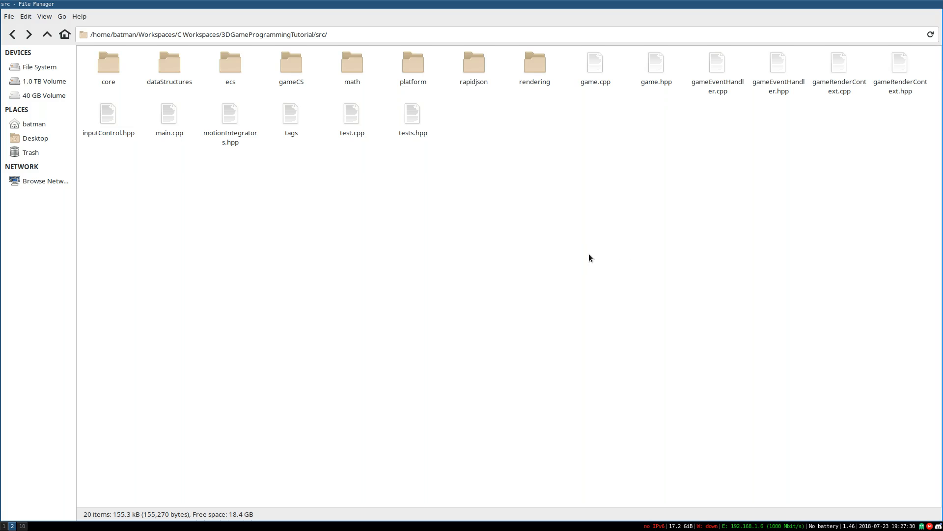
{"action": "double_click", "coordinate": [230, 62]}
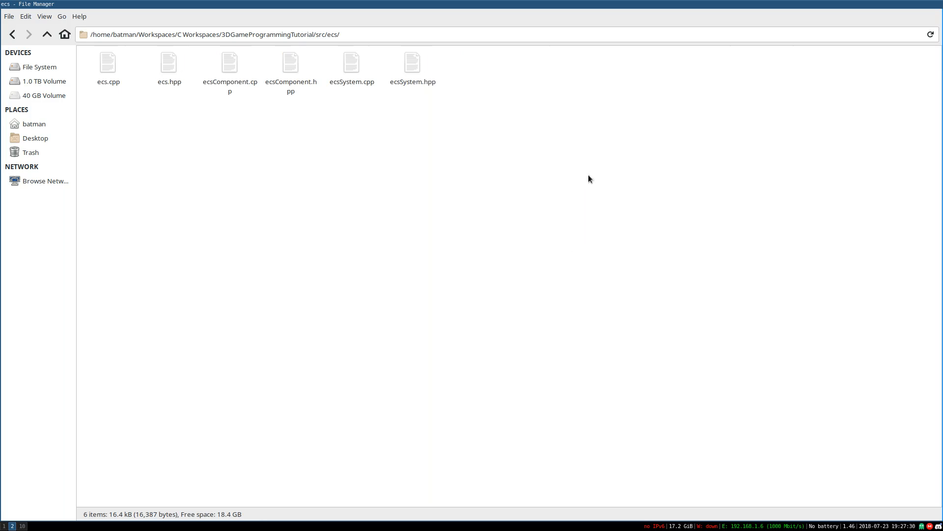
{"action": "mouse_move", "coordinate": [555, 200]}
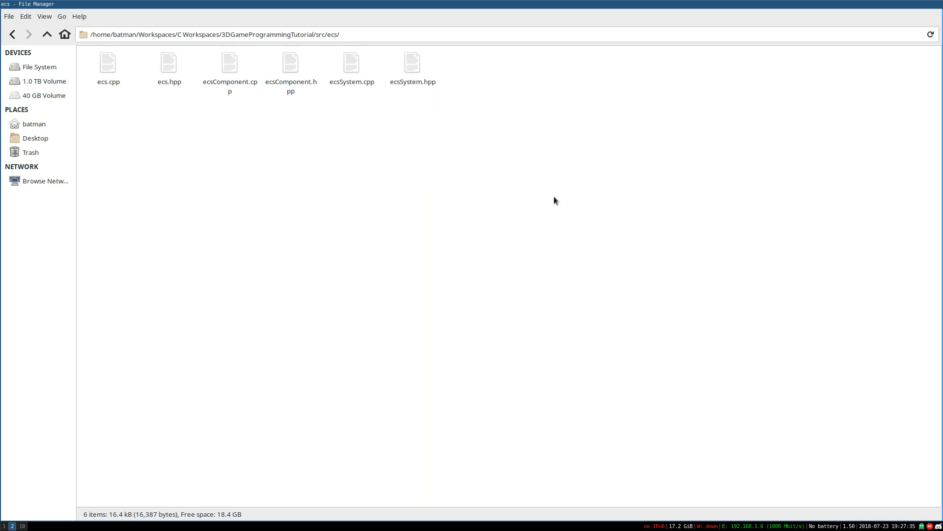
{"action": "mouse_move", "coordinate": [456, 169]}
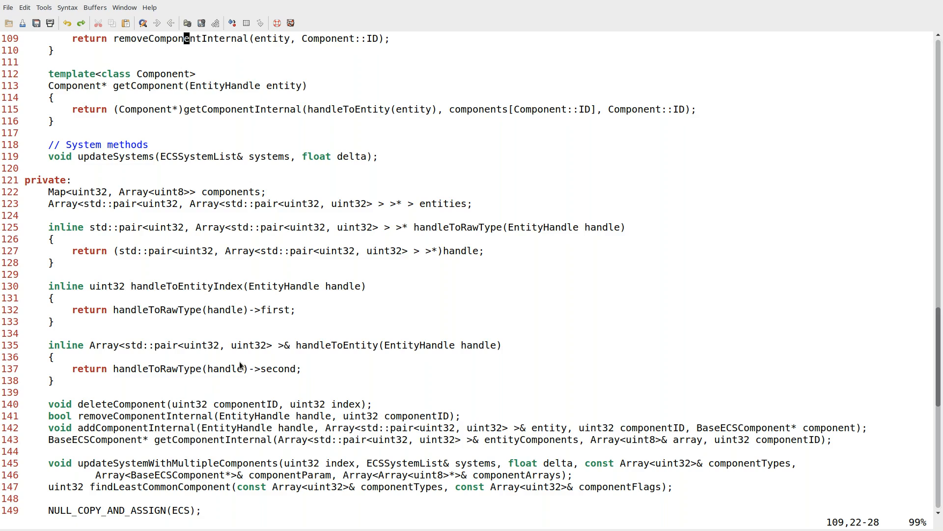
{"action": "mouse_move", "coordinate": [283, 156]}
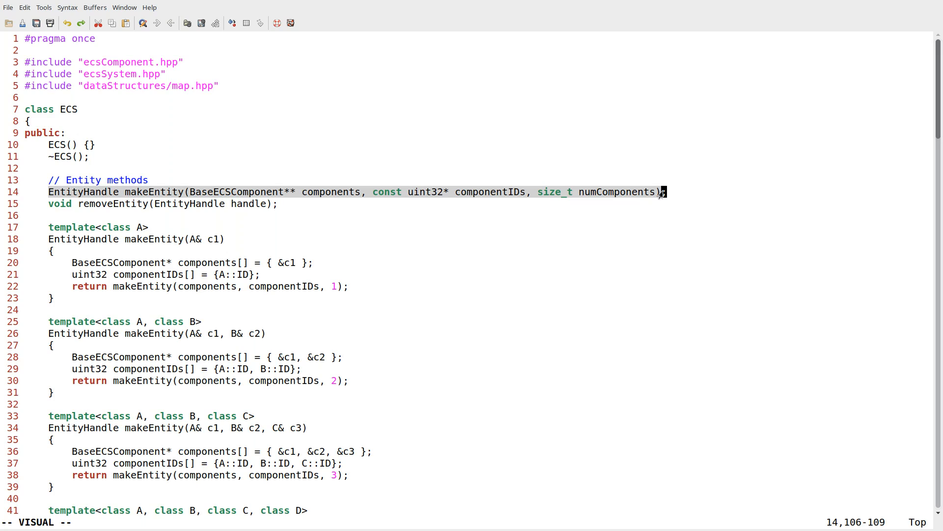
{"action": "mouse_move", "coordinate": [675, 272]}
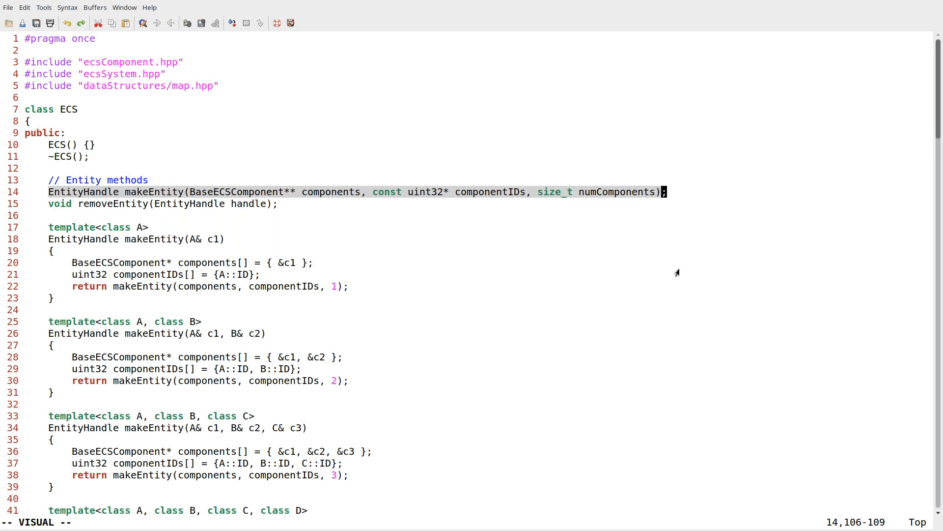
{"action": "mouse_move", "coordinate": [648, 277]}
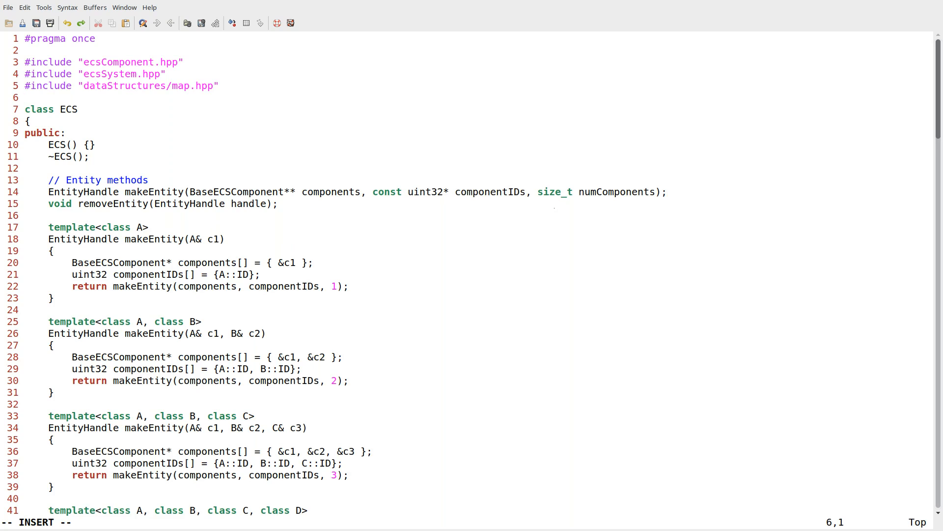
Type ECSListener with public virtual onMakeEntity, onRemoveEntity, onAddComponent, onRemoveComponent(EntityHandle handle).
{"action": "type", "text": "class ECSListener"}
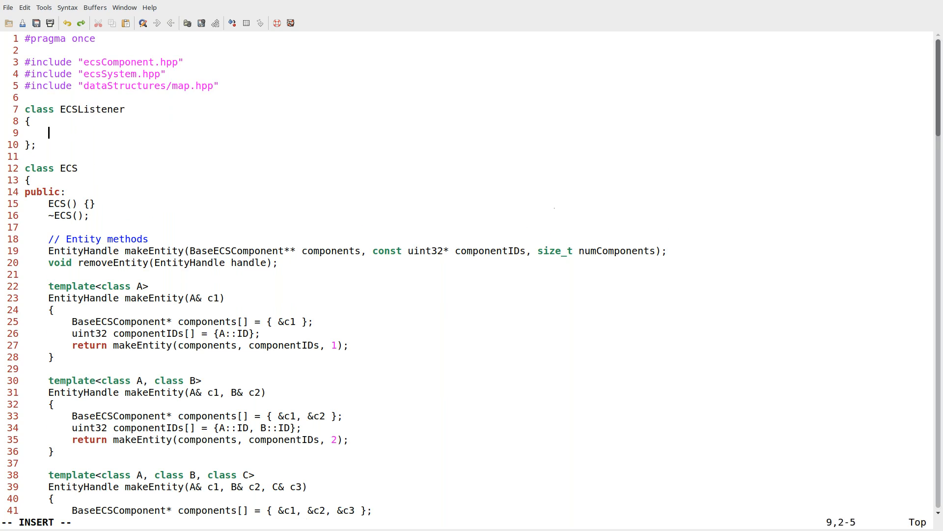
{"action": "type", "text": "public:"}
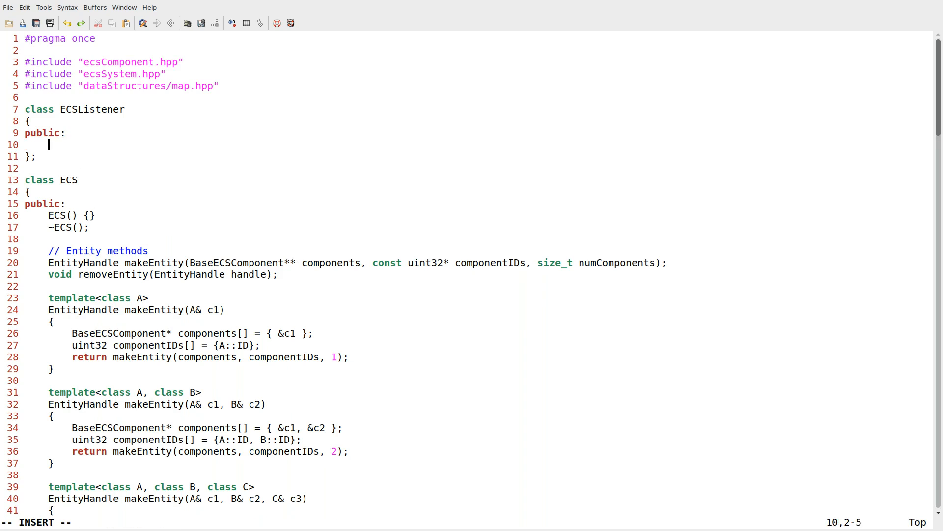
{"action": "type", "text": "virtual voi"}
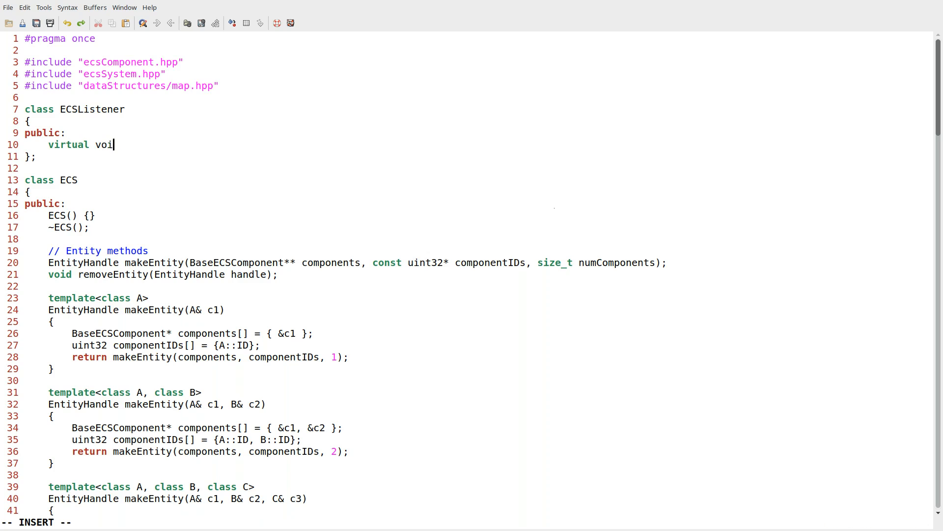
{"action": "type", "text": "d"}
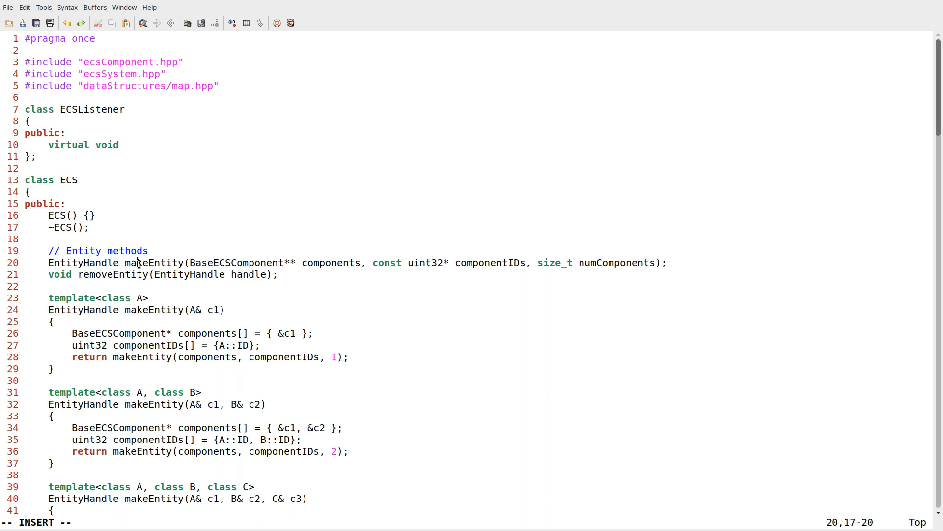
{"action": "type", "text": "makeEntity"}
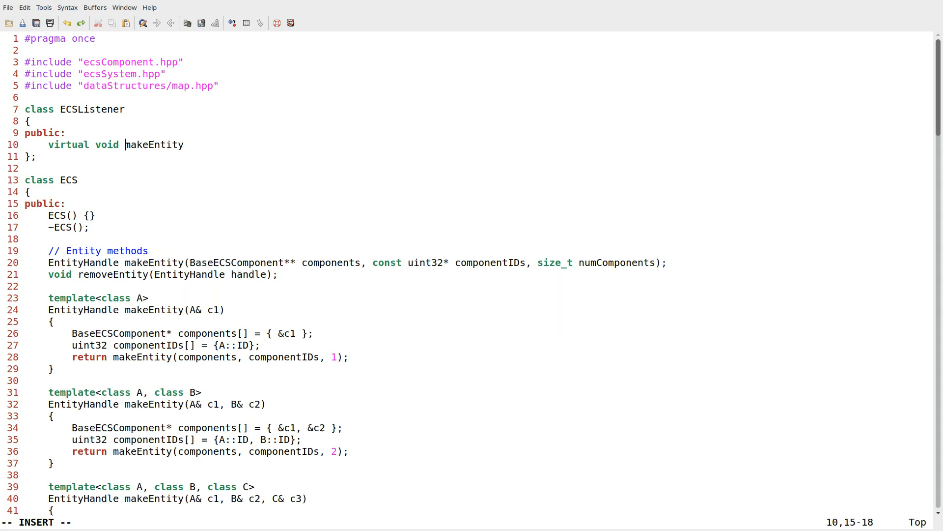
{"action": "type", "text": "onM"}
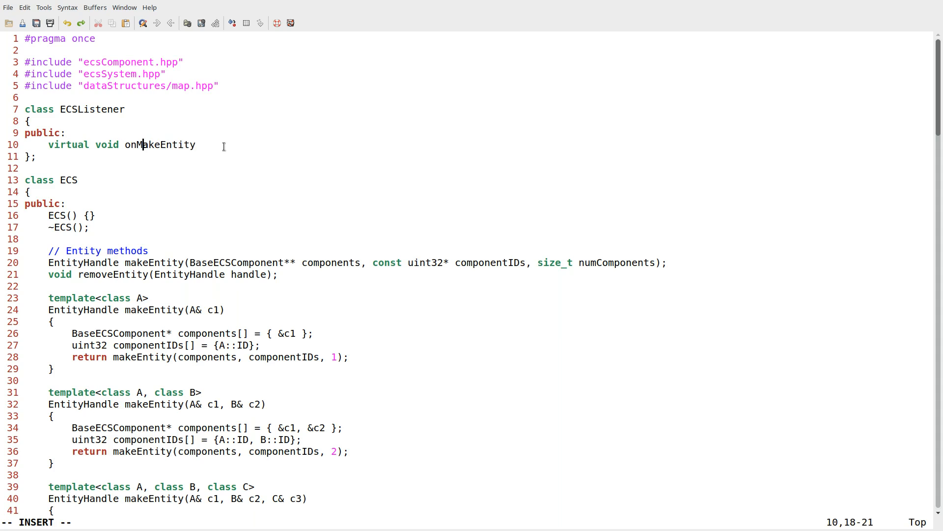
{"action": "type", "text": "(Entity"}
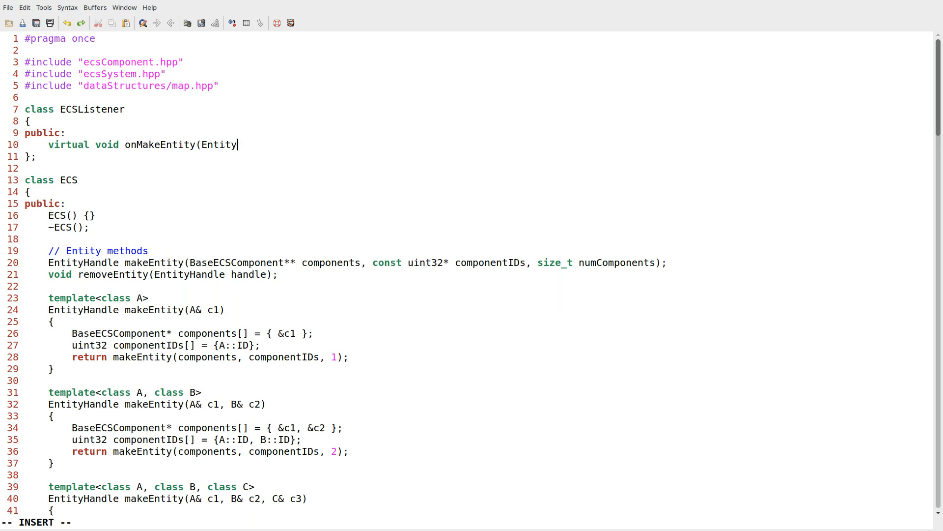
{"action": "type", "text": "Handle handle);"}
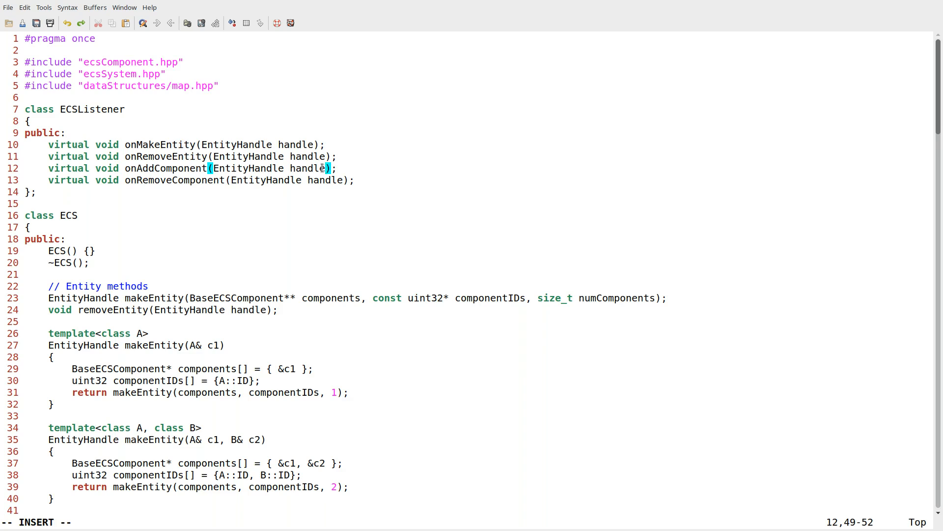
Add a uint32 id parameter to onAddComponent and onRemoveComponent and save ecs.hpp.
{"action": "type", "text": ", uint32 id"}
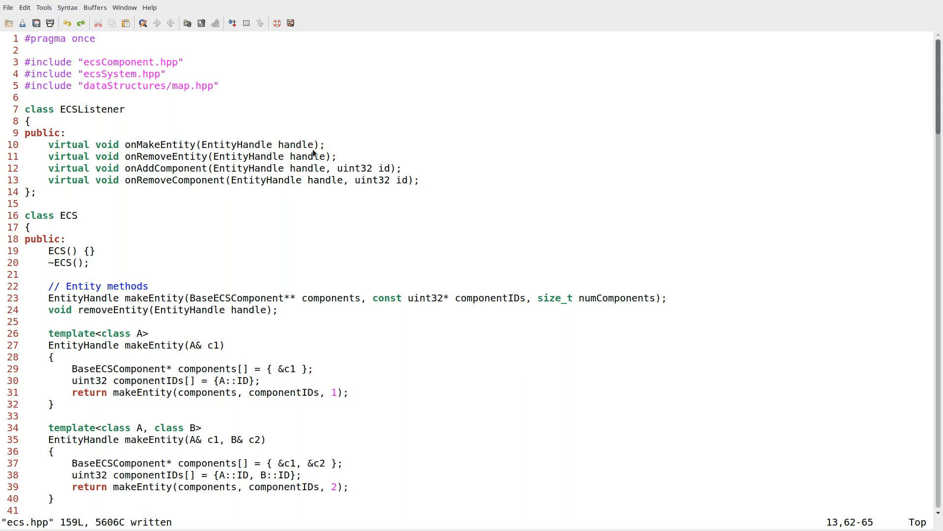
{"action": "mouse_move", "coordinate": [52, 150]}
{"action": "type", "text": "o"}
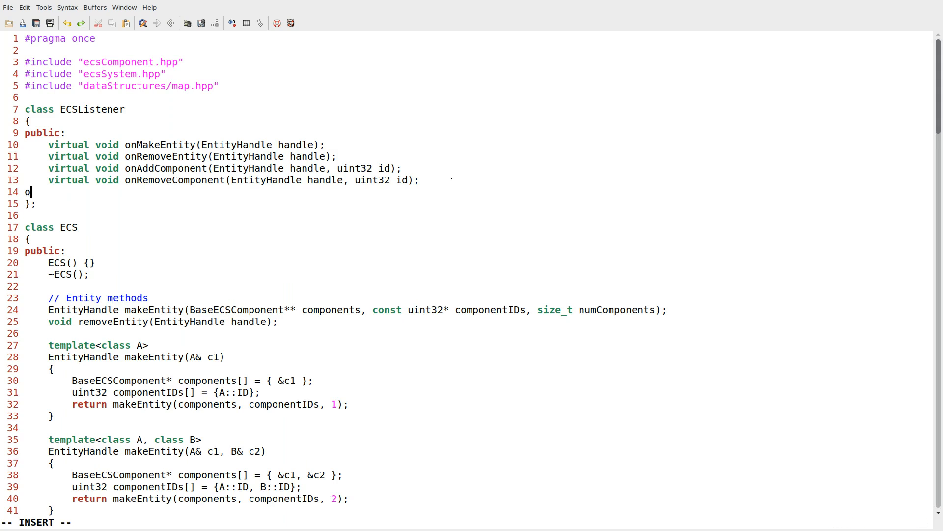
Declare a private Array<uint32> componentIDs member in ECSListener.
{"action": "key", "text": "BackSpace"}
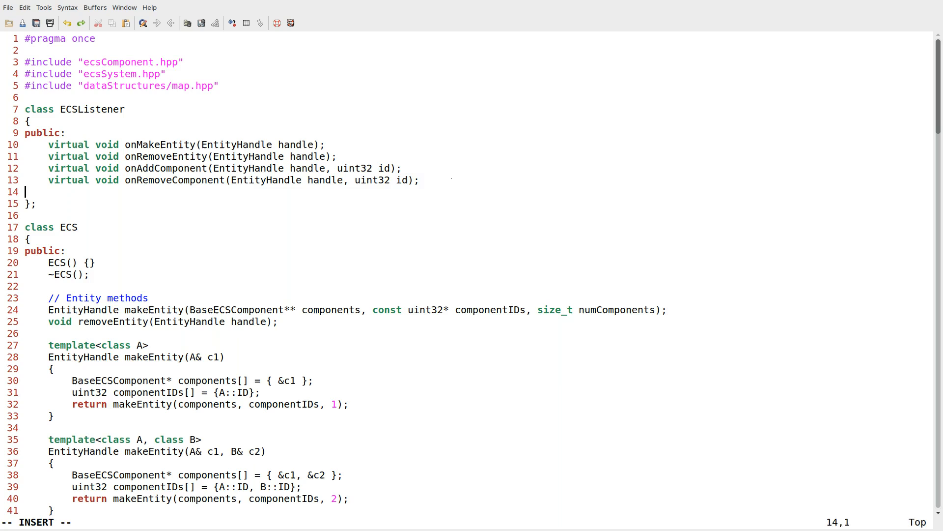
{"action": "type", "text": "private:"}
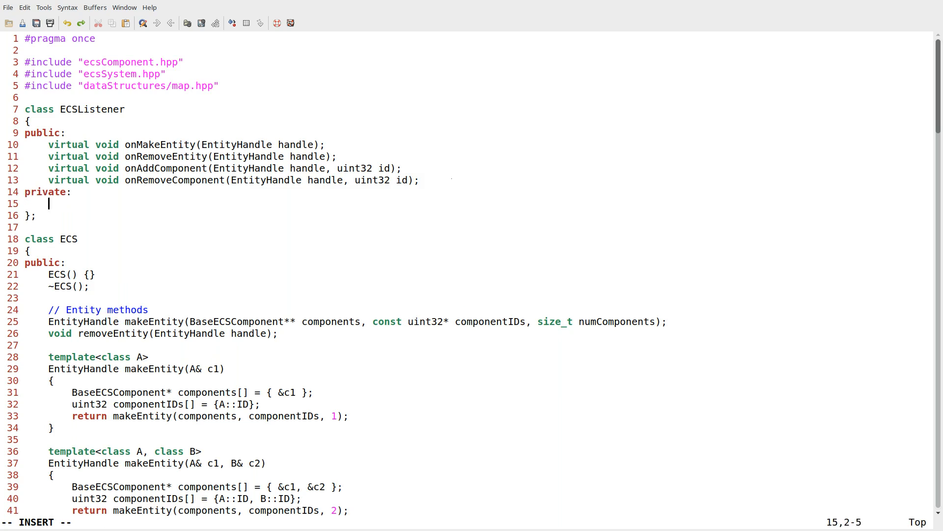
{"action": "type", "text": "Arr"}
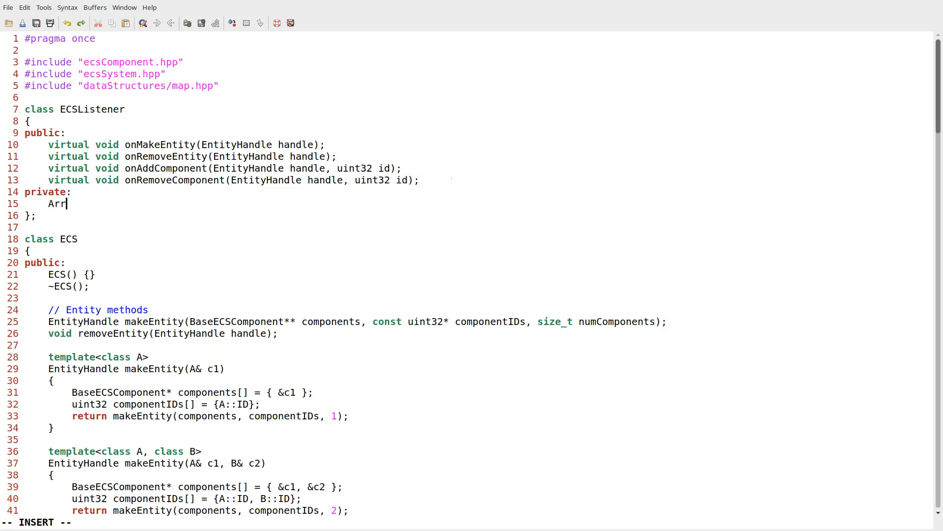
{"action": "type", "text": "ay<"}
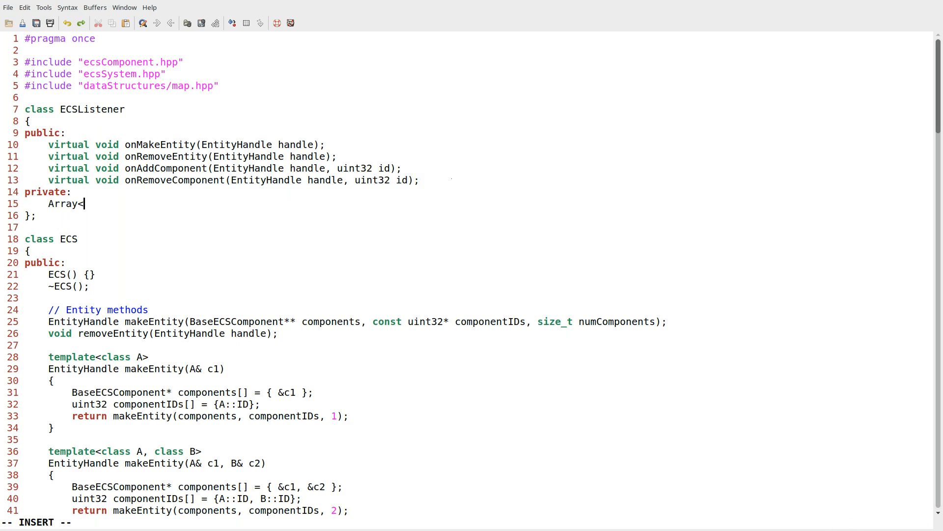
{"action": "type", "text": "uin"}
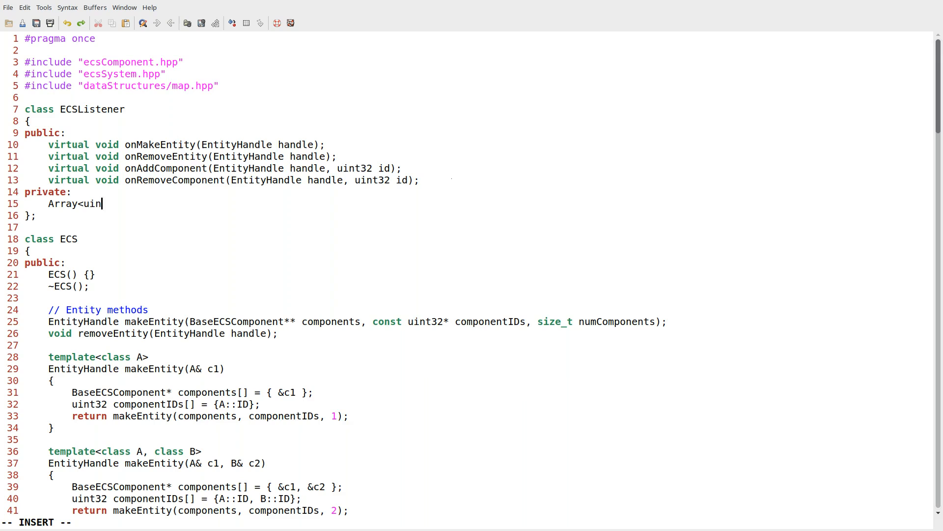
{"action": "type", "text": "t32> component"}
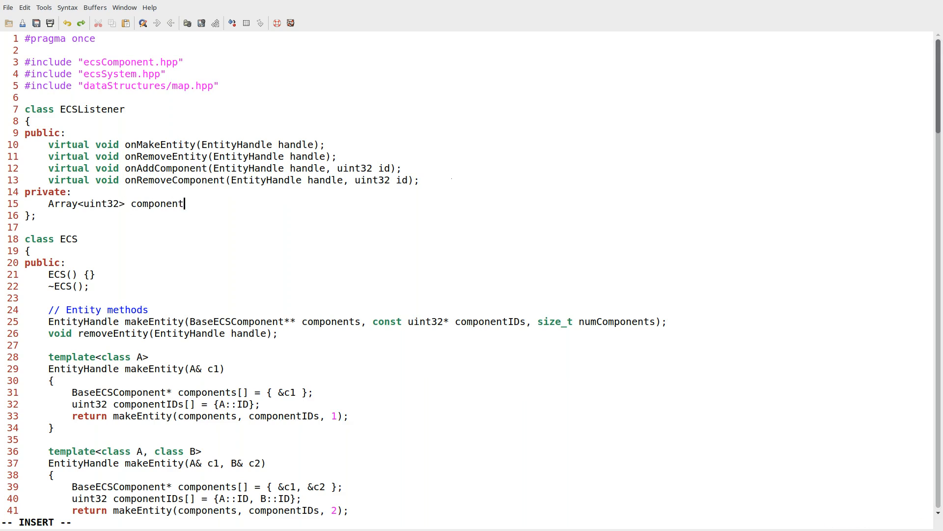
{"action": "type", "text": "IDs;"}
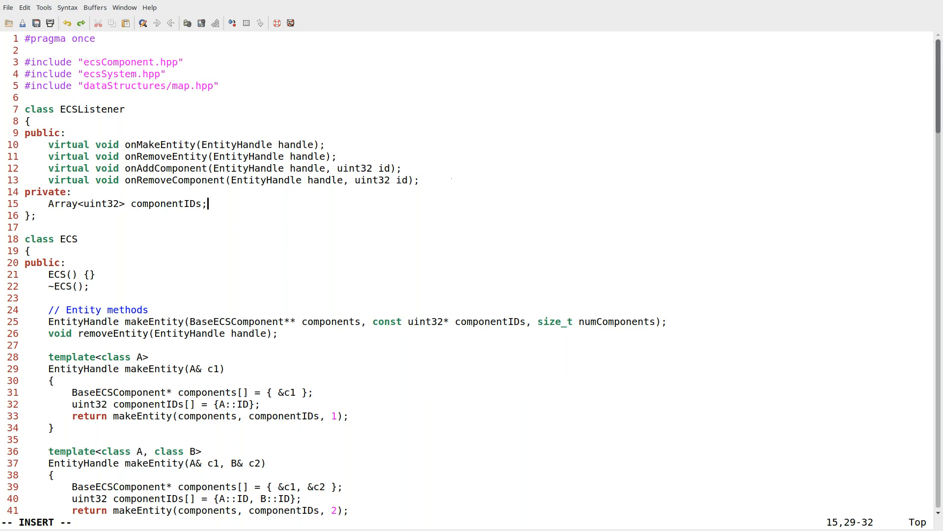
Start a const Array<uint32>& getComponentIDs() accessor after the onRemoveComponent declaration.
{"action": "left_click", "coordinate": [421, 180]}
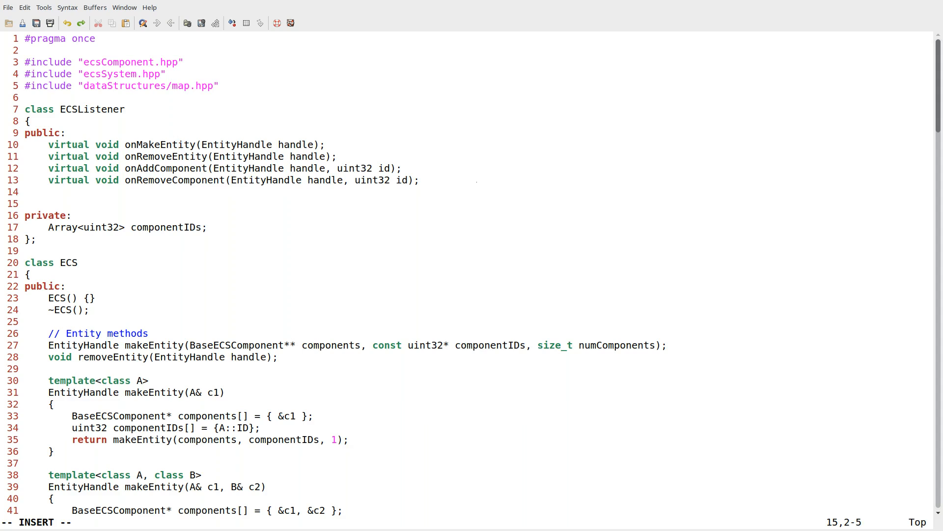
{"action": "type", "text": "const"}
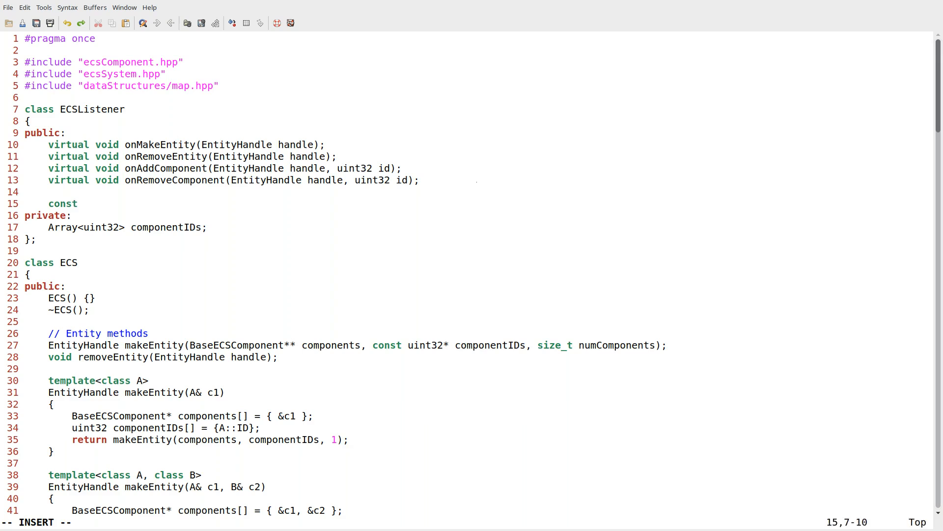
{"action": "type", "text": "Array<uint32>& get"}
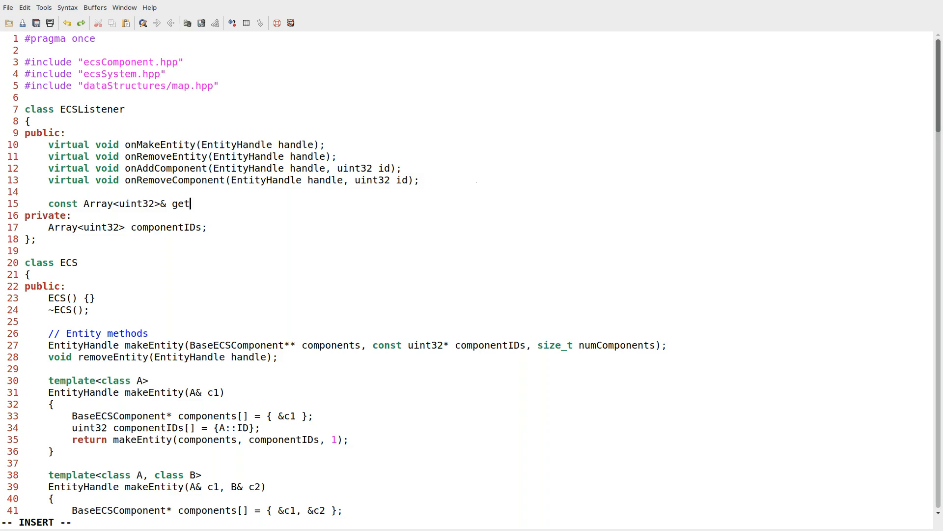
{"action": "type", "text": "ComponentIDs"}
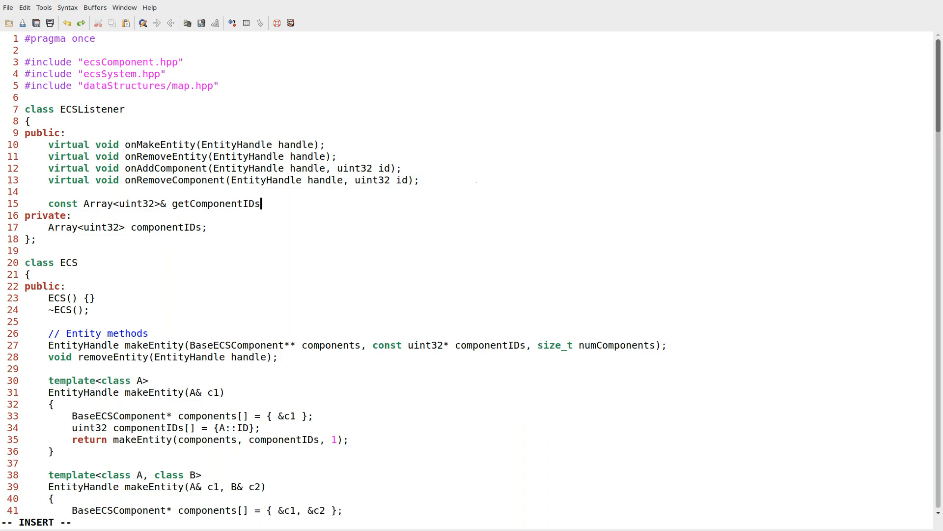
{"action": "type", "text": "() { return componentIDs;"}
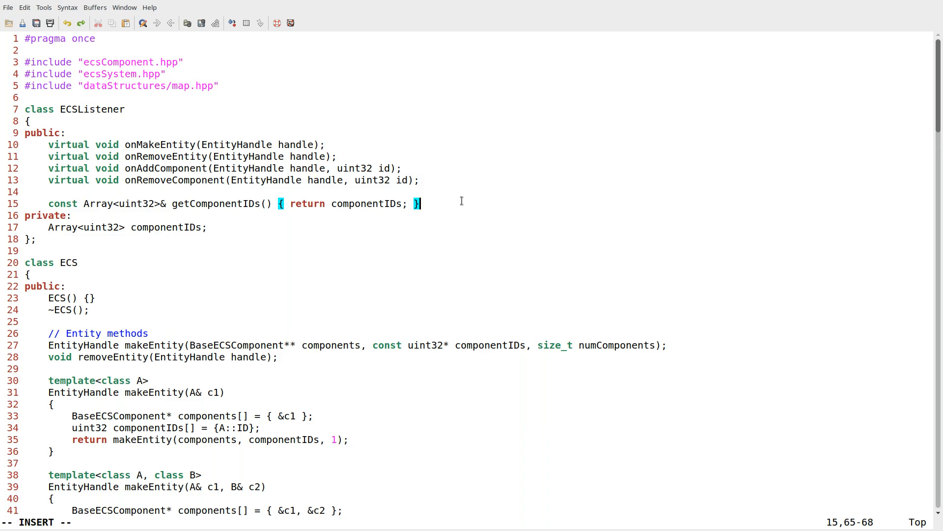
Add a protected addComponentID(uint32 id) calling componentIDs.push_back(id), then save ecs.hpp.
{"action": "type", "text": "privae"}
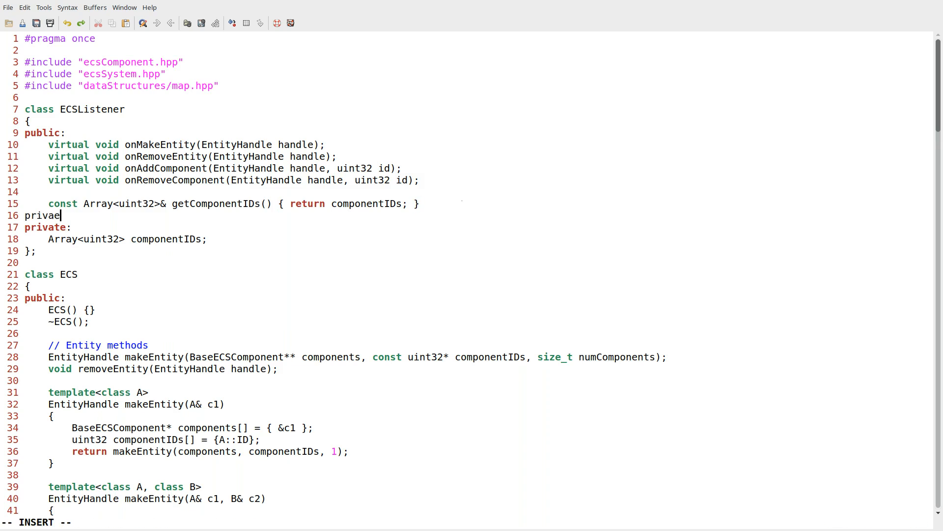
{"action": "type", "text": "te:"}
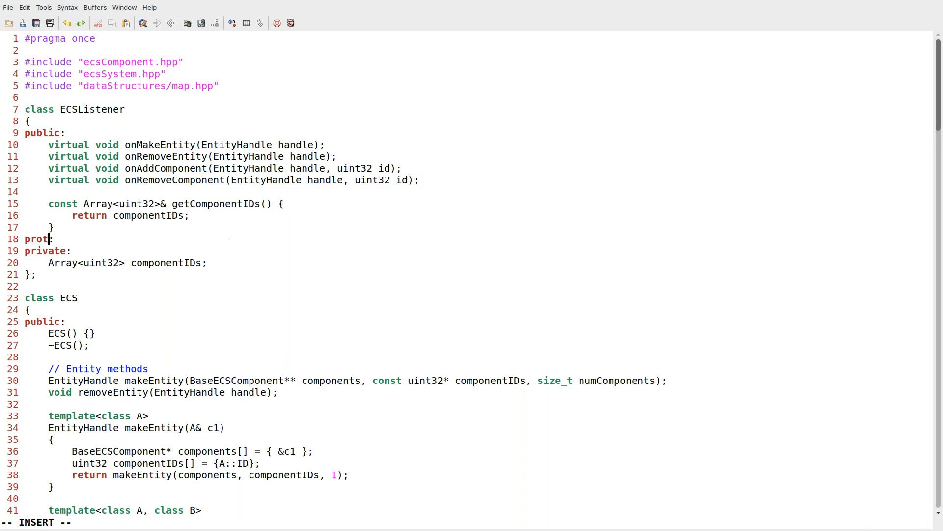
{"action": "type", "text": "ected:"}
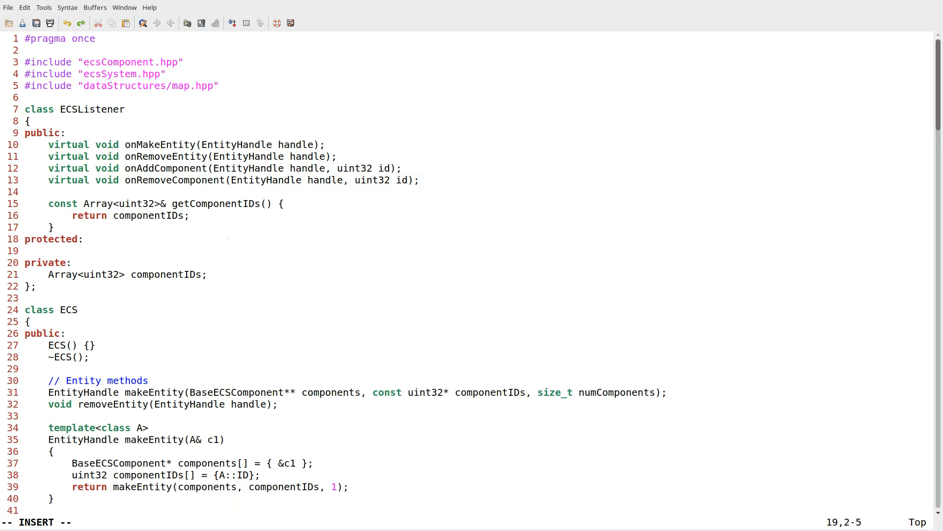
{"action": "type", "text": "addComponent"}
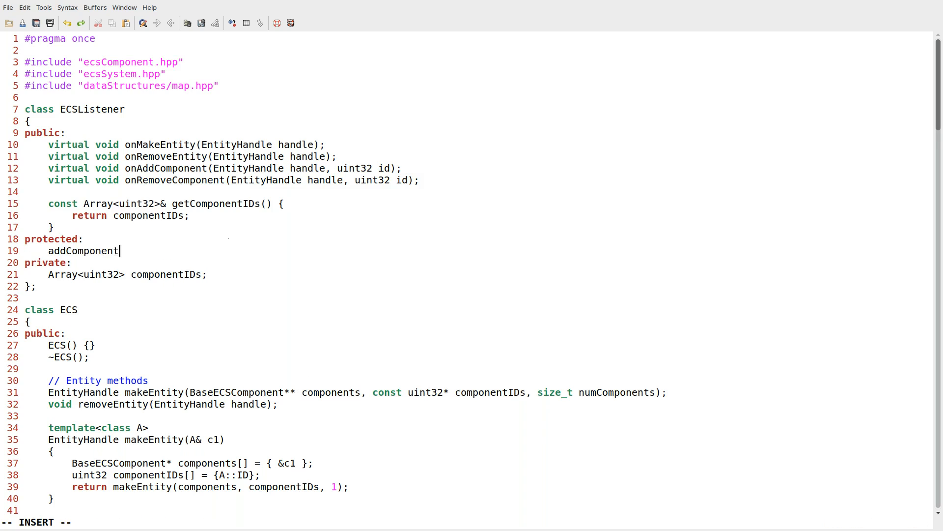
{"action": "type", "text": "Id(uint32) {"}
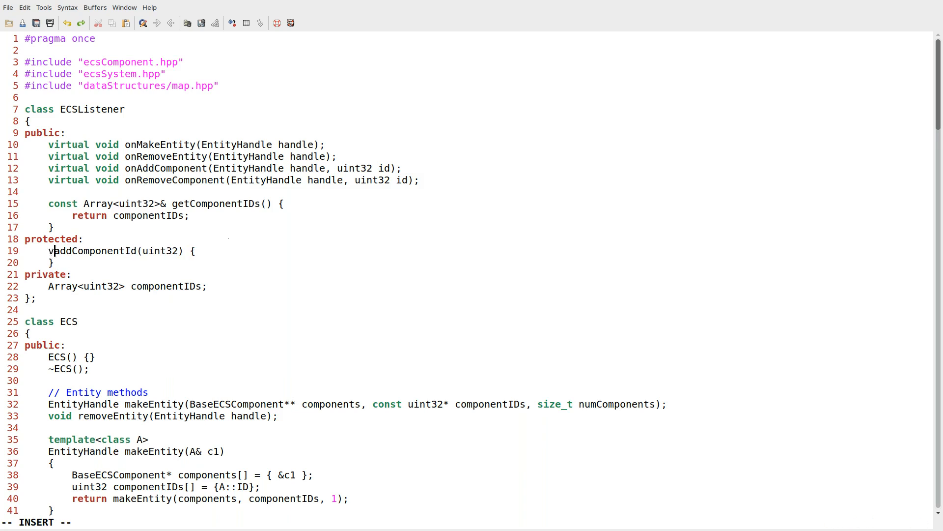
{"action": "type", "text": "oid"}
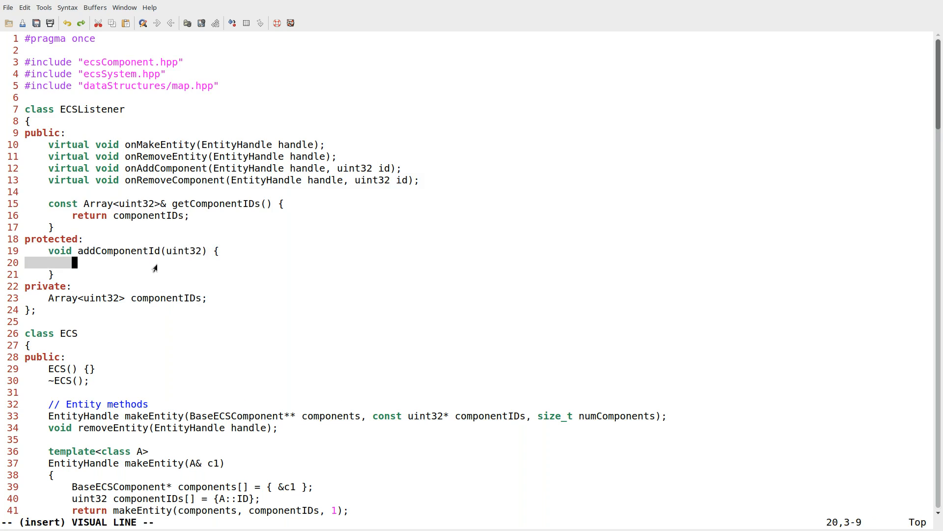
{"action": "type", "text": "componentIDs.pu"}
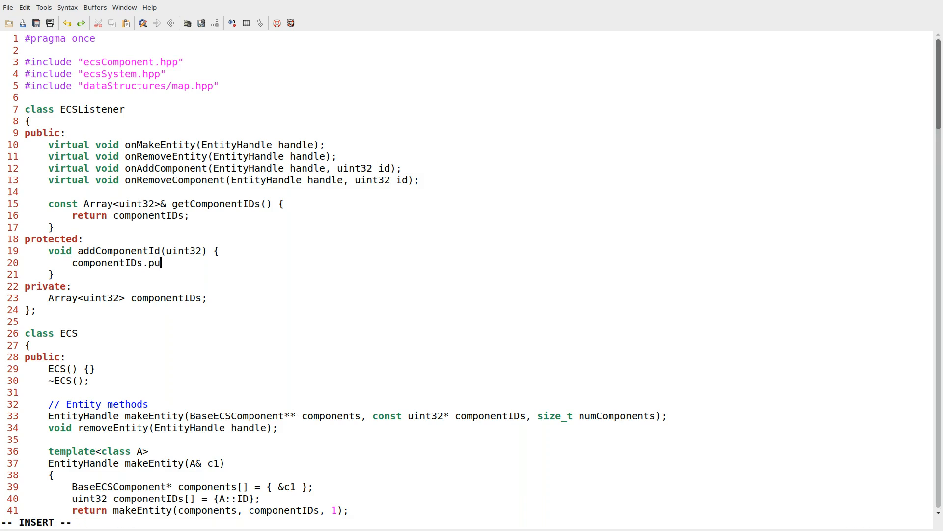
{"action": "type", "text": "sh_back*"}
{"action": "left_click", "coordinate": [123, 251]}
{"action": "type", "text": " id"}
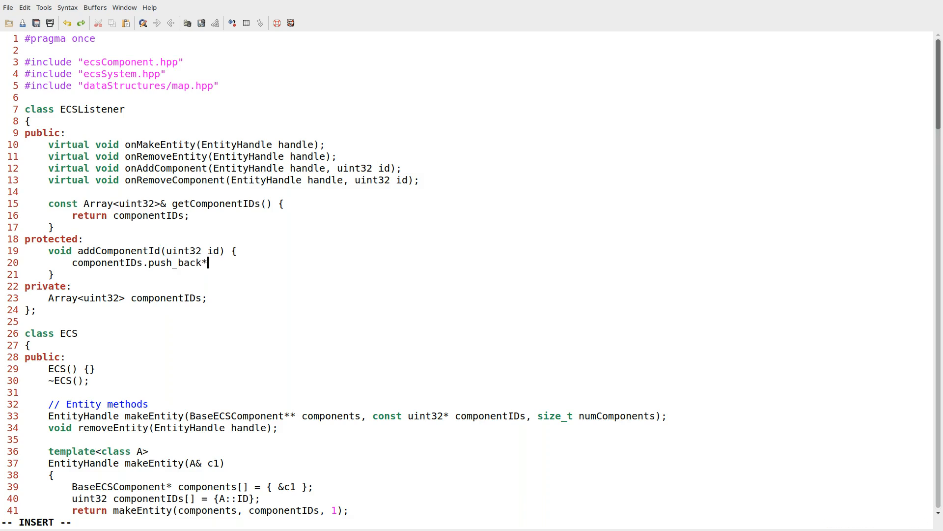
{"action": "type", "text": "(id);"}
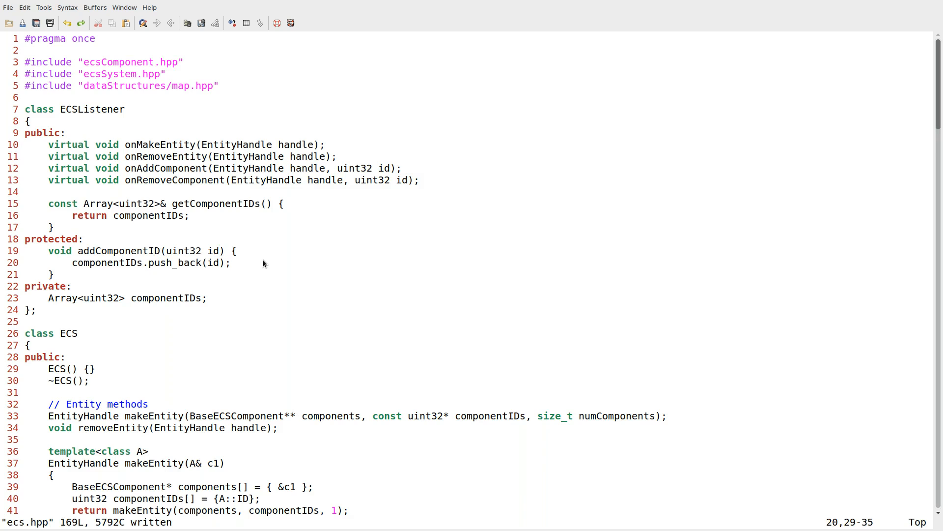
Declare Array<ECSListener*> listeners in the ECS class's private section.
{"action": "scroll", "scroll_direction": "down", "scroll_amount": 3}
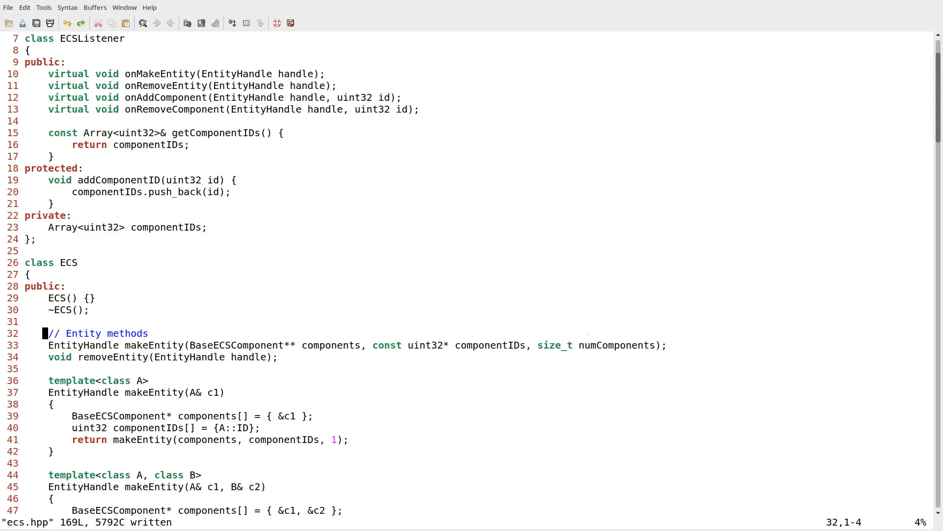
{"action": "scroll", "scroll_direction": "down", "scroll_amount": 3}
{"action": "type", "text": "Array<"}
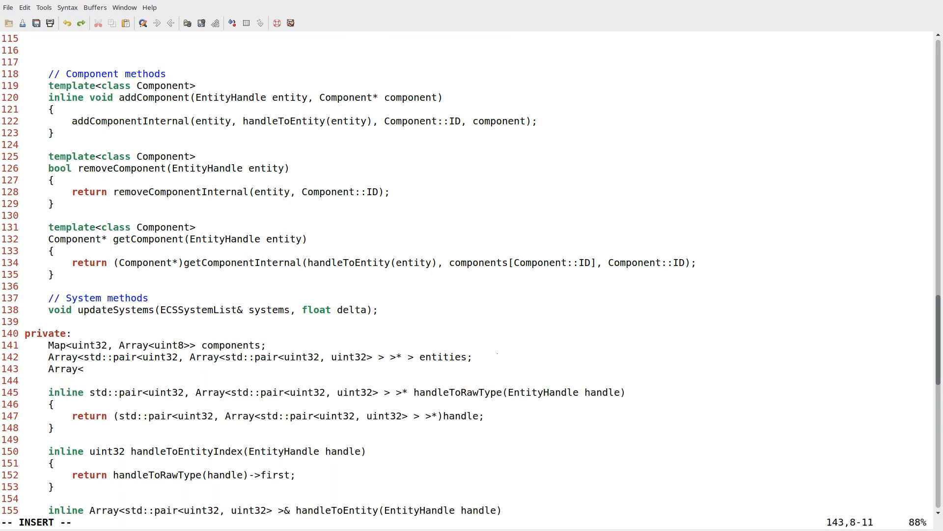
{"action": "type", "text": "ECS"}
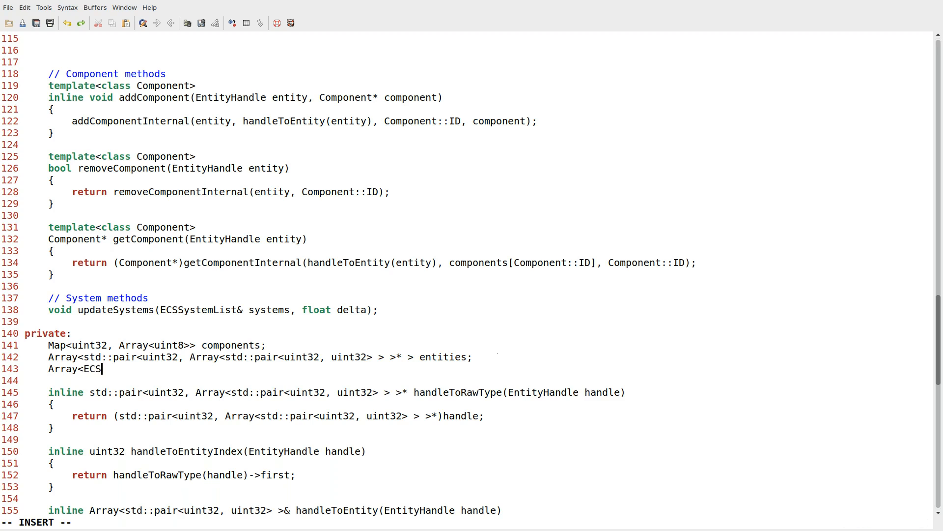
{"action": "type", "text": "Listener*> li"}
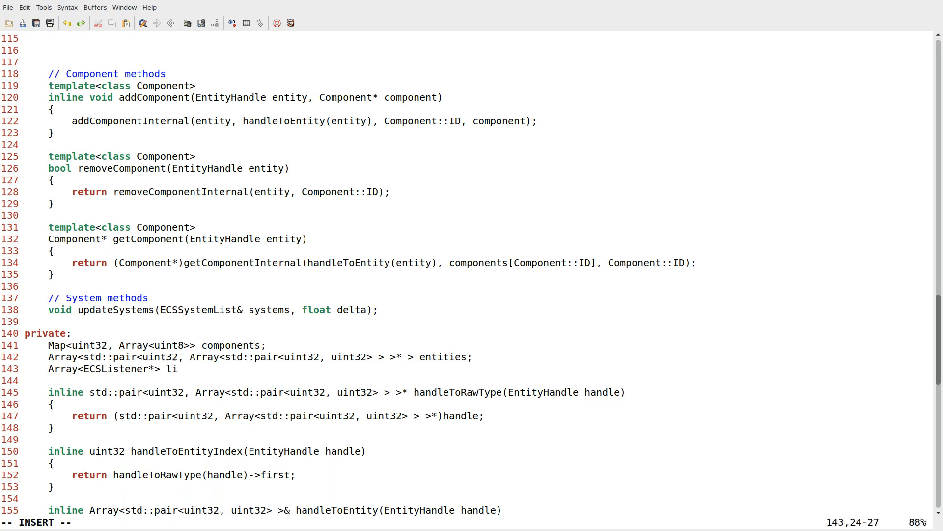
{"action": "type", "text": "steners;"}
{"action": "type", "text": "// ECS"}
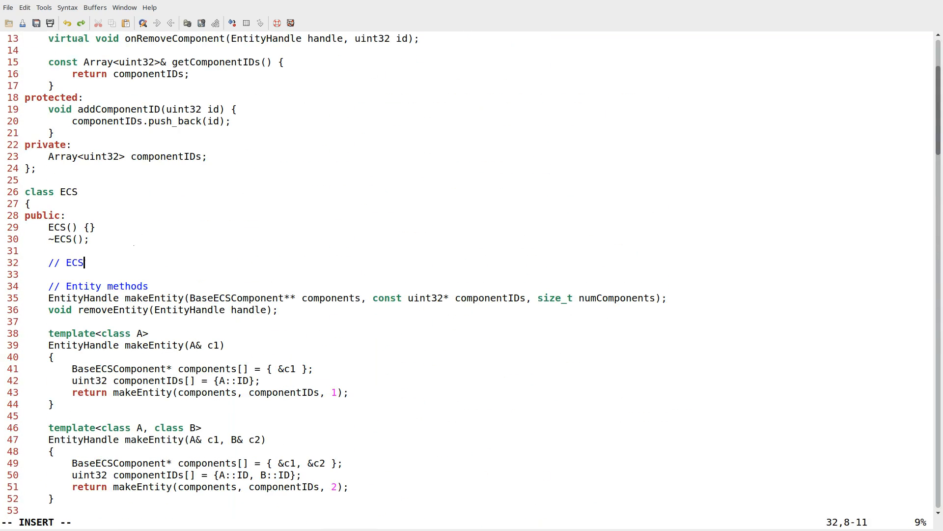
Add an '// ECSListener methods' section with inline addListener(ECSListener* listener) pushing onto listeners.
{"action": "type", "text": "Listener methods"}
{"action": "type", "text": "inline void"}
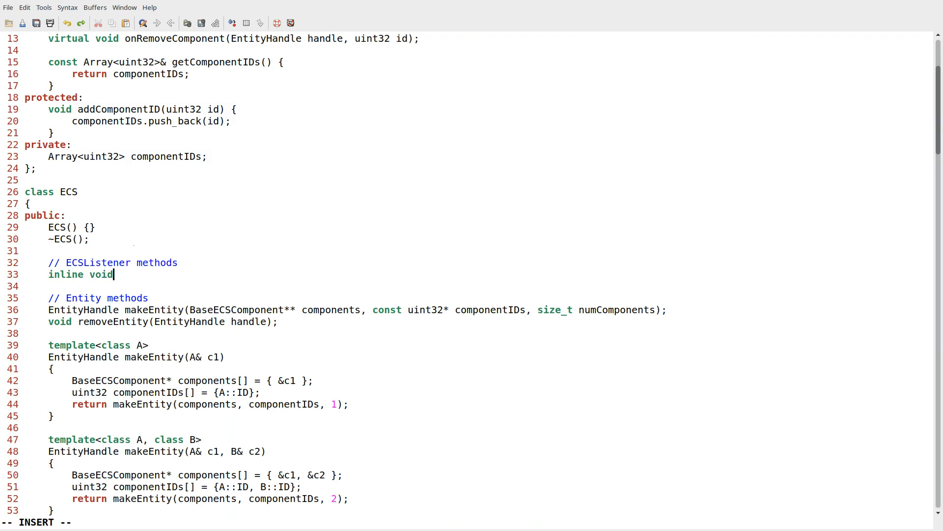
{"action": "type", "text": "addList"}
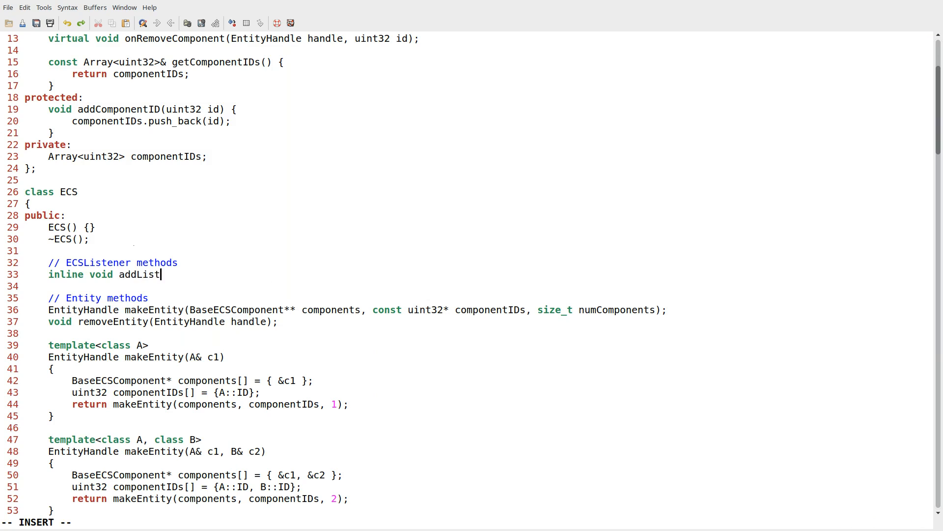
{"action": "type", "text": "ener("}
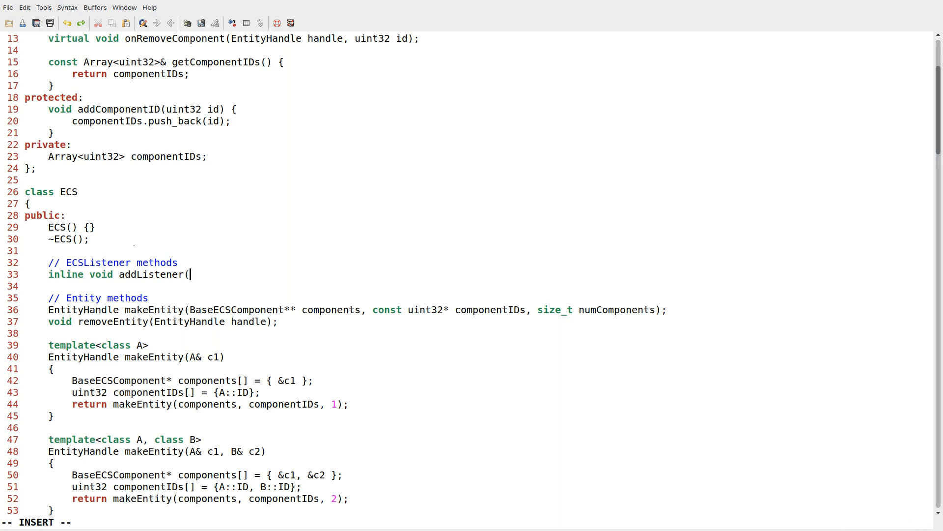
{"action": "type", "text": "ECSListener"}
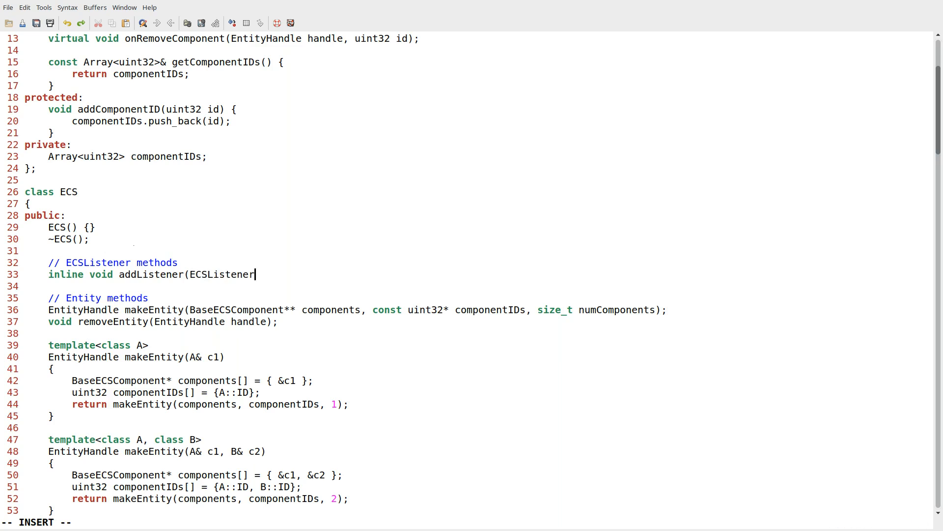
{"action": "type", "text": "* listener) {"}
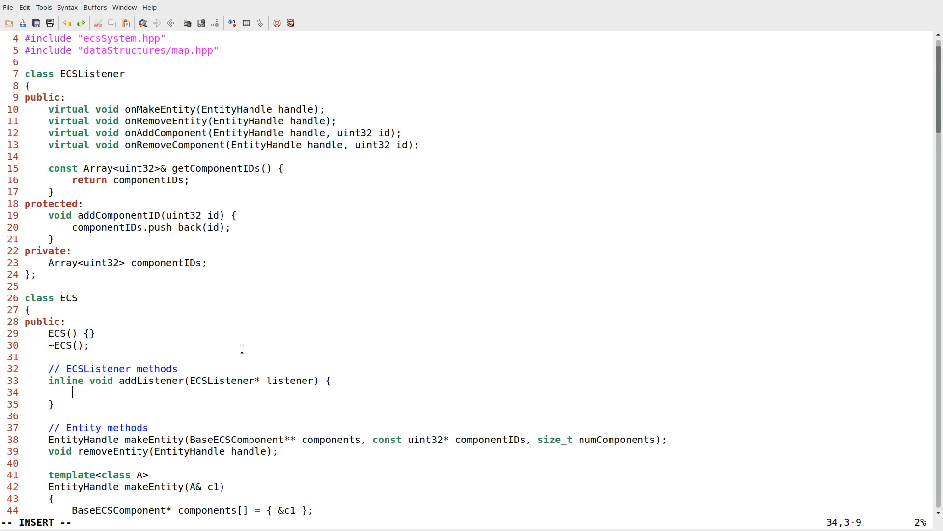
{"action": "type", "text": "listeners.pu"}
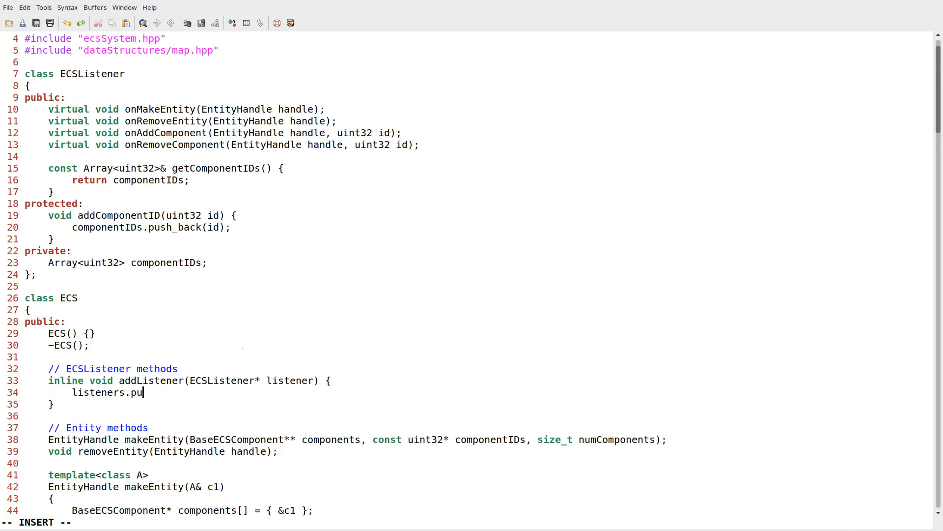
{"action": "type", "text": "sh_back(listener);"}
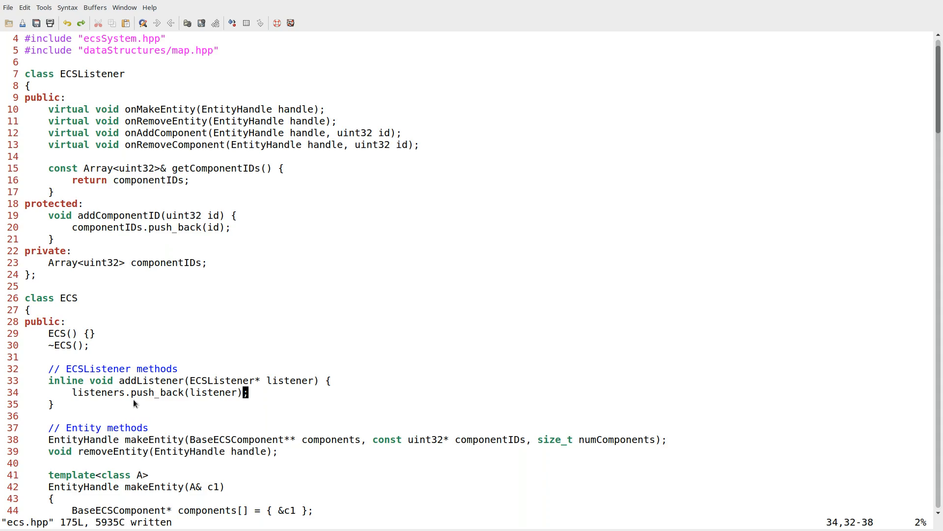
{"action": "scroll", "scroll_direction": "down", "scroll_amount": 3}
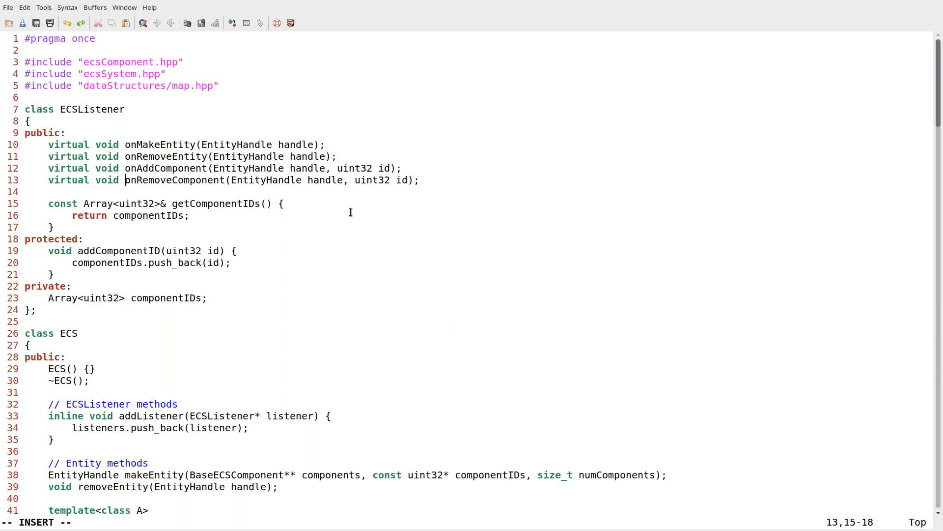
In removeComponent, loop over listeners and fetch each listener's componentIDs via getComponentIDs().
{"action": "scroll", "scroll_direction": "down", "scroll_amount": 3}
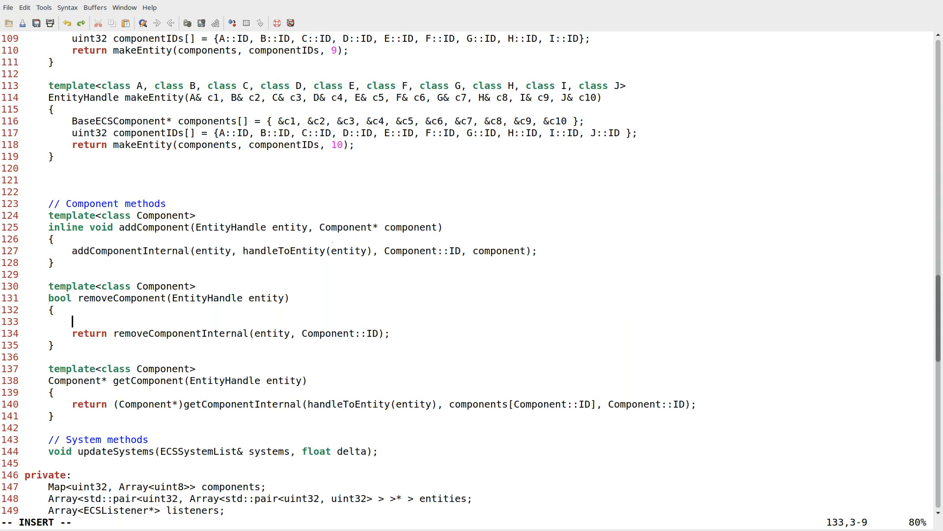
{"action": "type", "text": "for(uint32 i"}
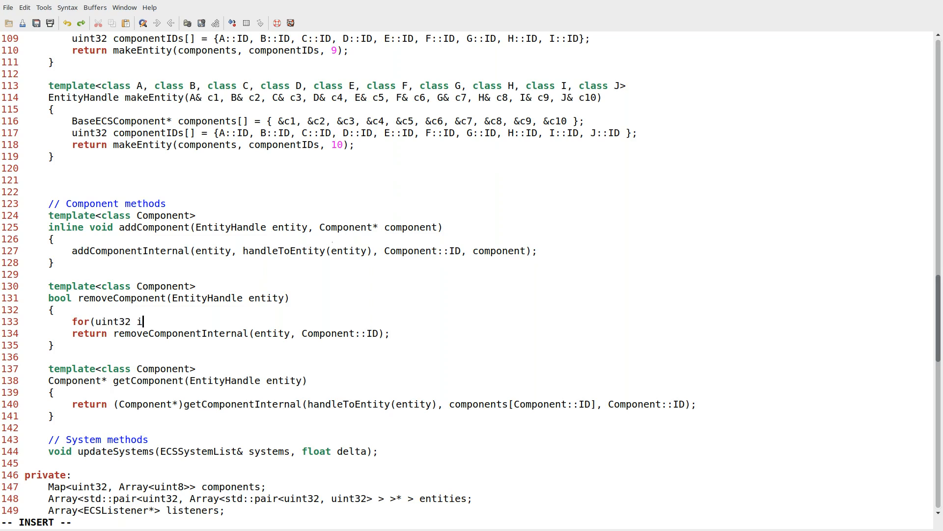
{"action": "type", "text": "= 0; i;"}
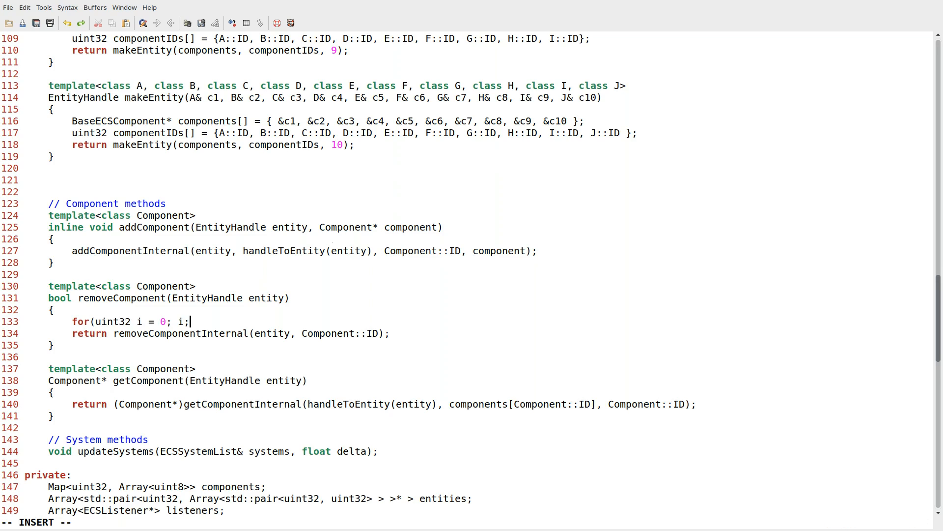
{"action": "type", "text": "< listeners."}
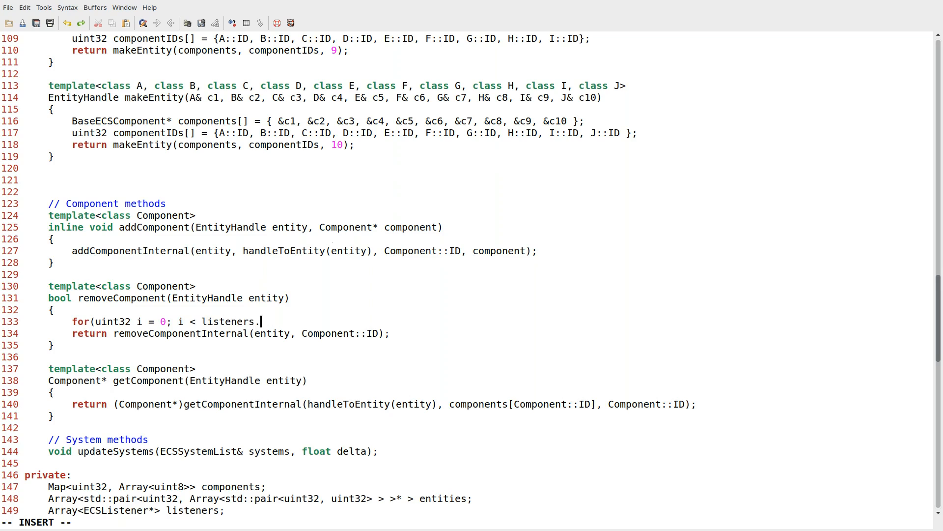
{"action": "type", "text": "size(); i++) {"}
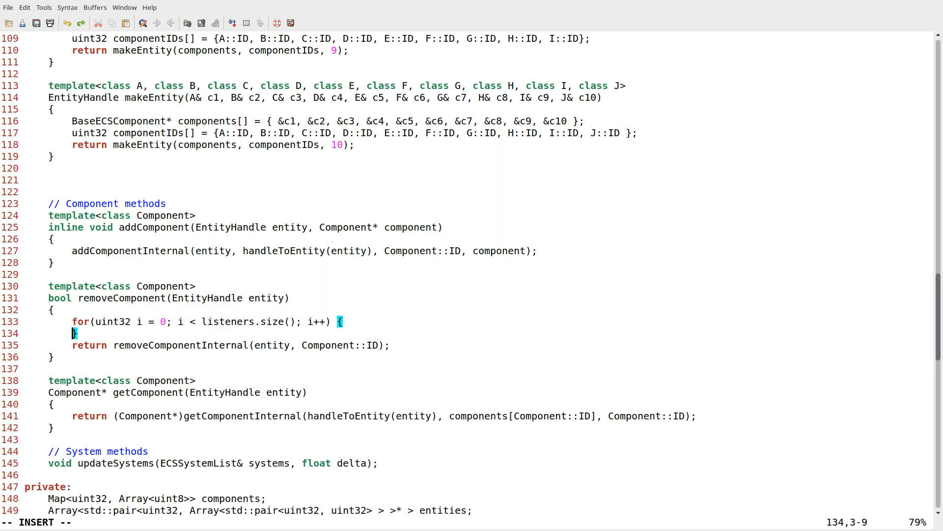
{"action": "type", "text": "const"}
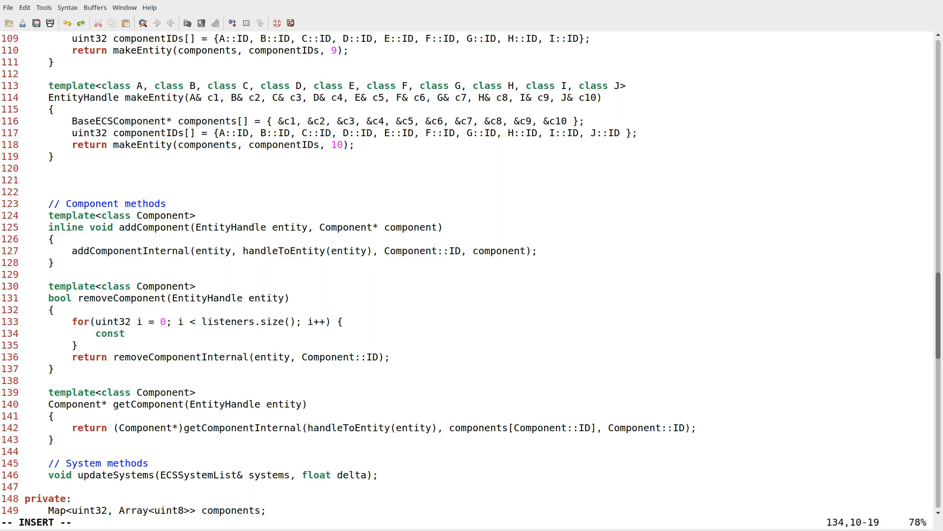
{"action": "type", "text": "Array<uint32>& com"}
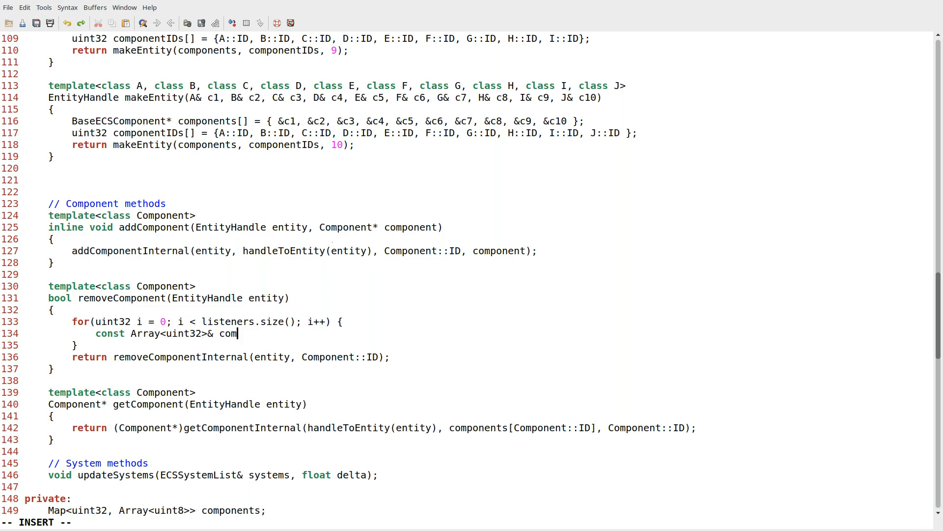
{"action": "type", "text": "ponentIDs ="}
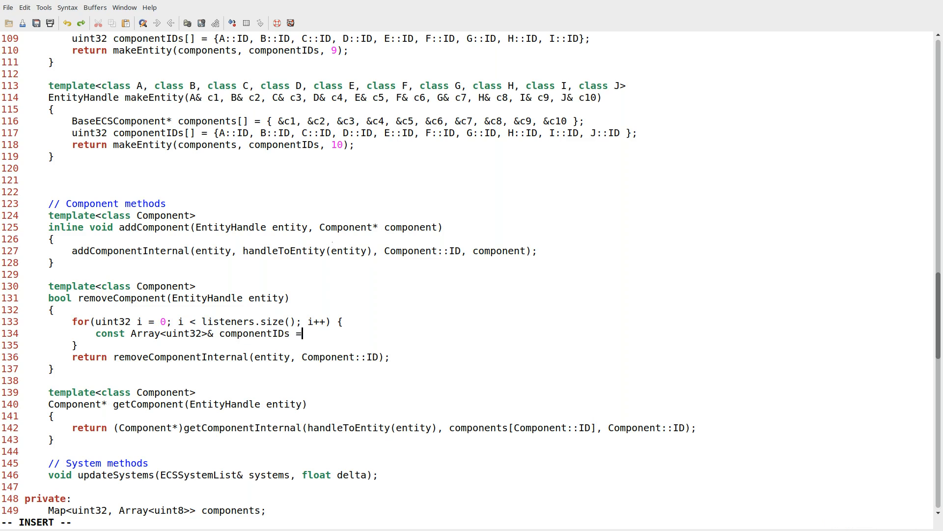
{"action": "type", "text": "listene"}
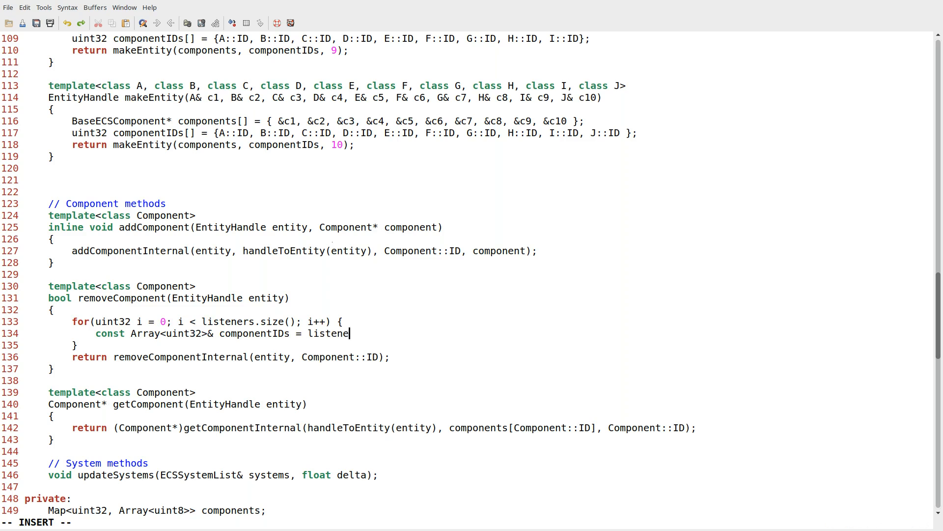
{"action": "type", "text": "rs[i].get"}
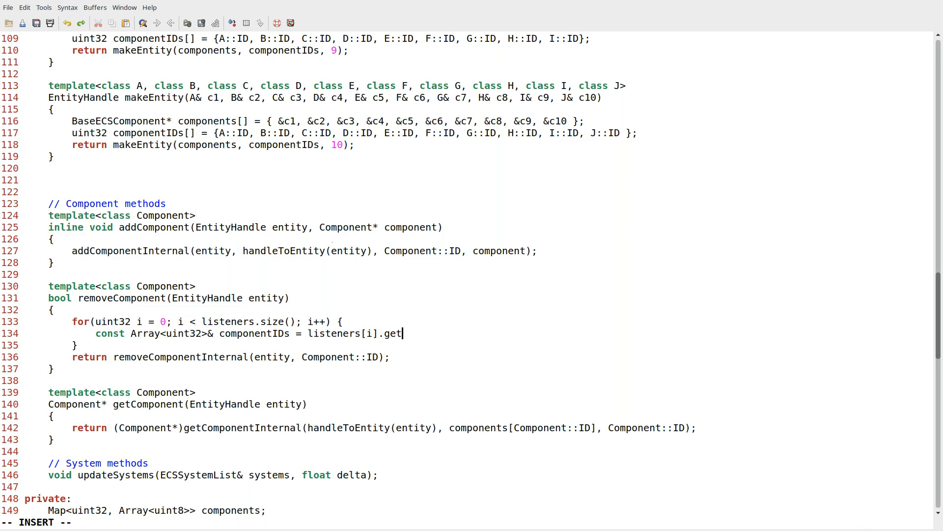
{"action": "type", "text": "ComponentIDs();"}
{"action": "type", "text": "for(uint32 j = 0; j <"}
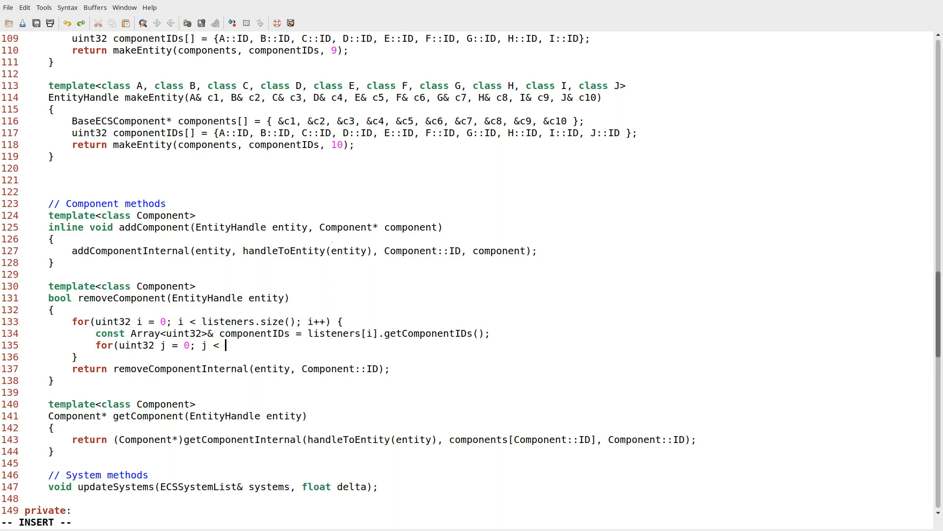
Loop over componentIDs, calling onRemoveComponent(entity, Component::ID) when an ID matches Component::ID.
{"action": "type", "text": "l"}
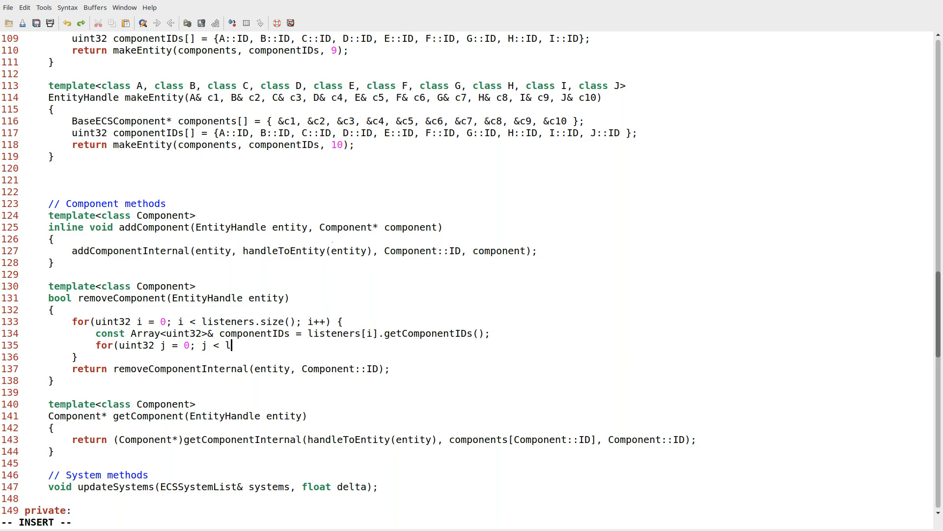
{"action": "type", "text": "omponent"}
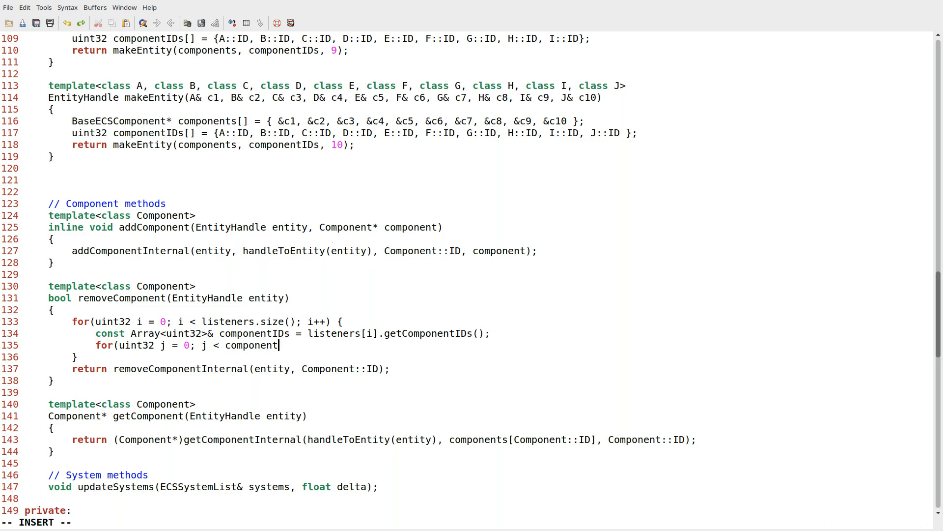
{"action": "type", "text": "IDs.size()"}
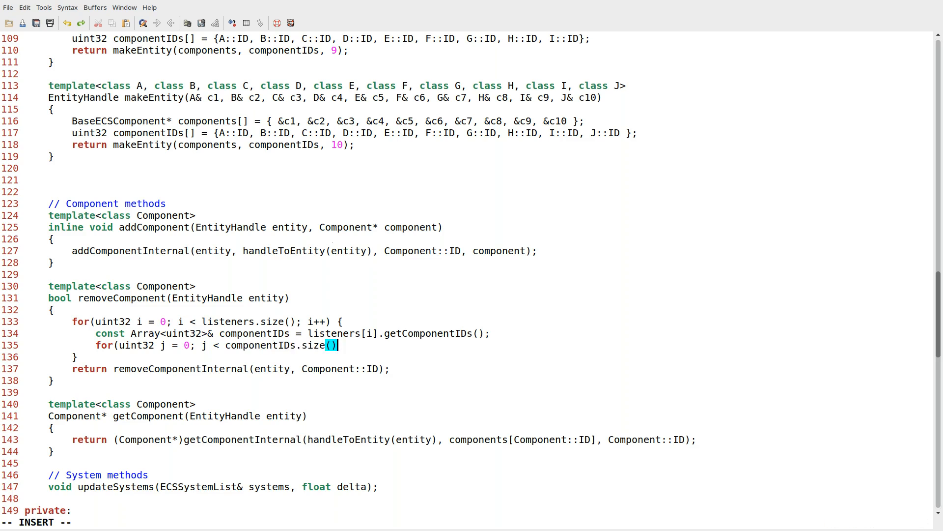
{"action": "type", "text": "; j++) {"}
{"action": "type", "text": "if(com"}
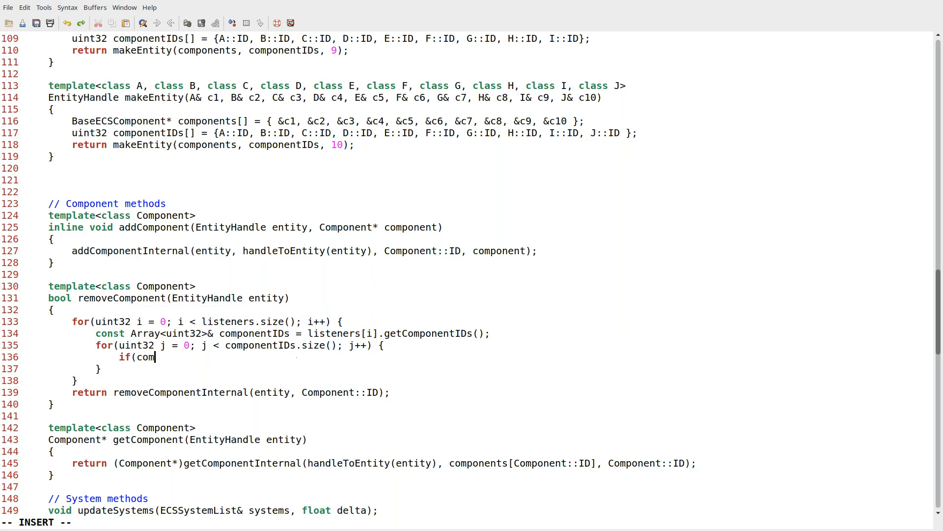
{"action": "type", "text": "ponentIDs[]"}
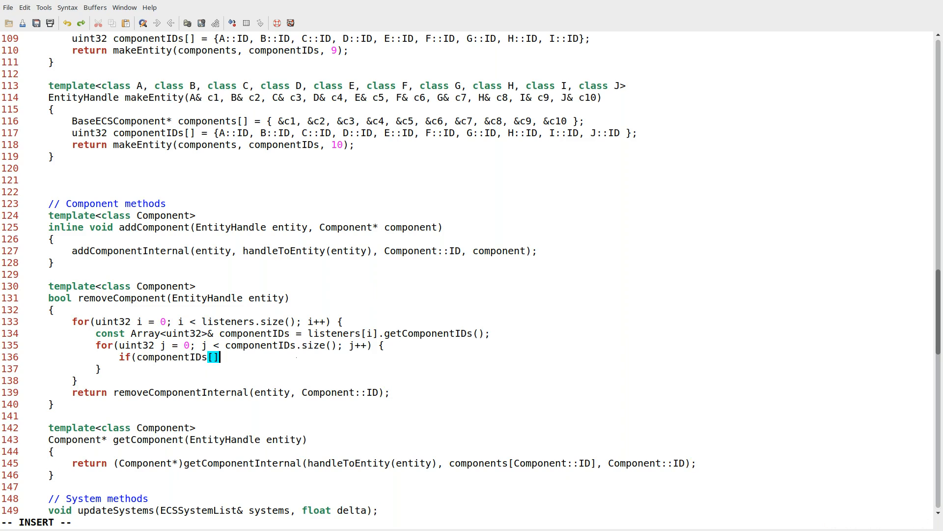
{"action": "type", "text": "j] == Component::ID) {"}
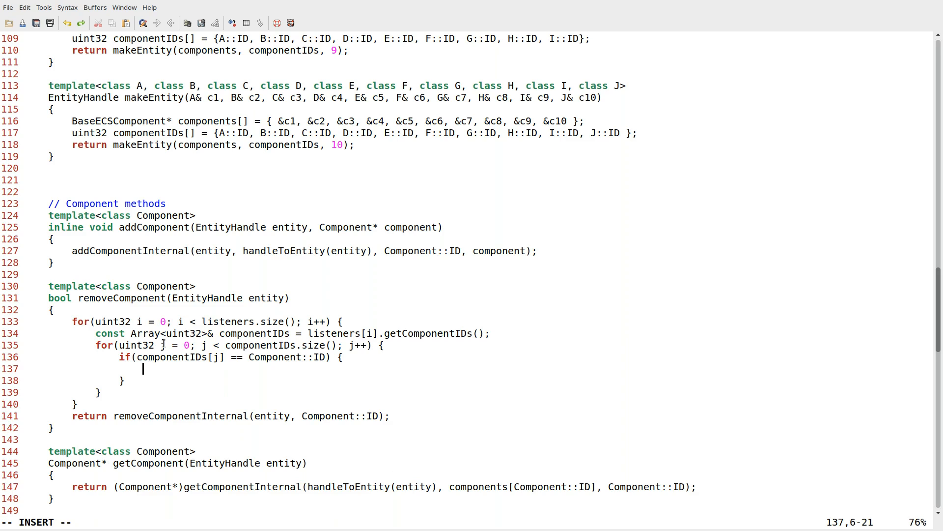
{"action": "type", "text": "listeners"}
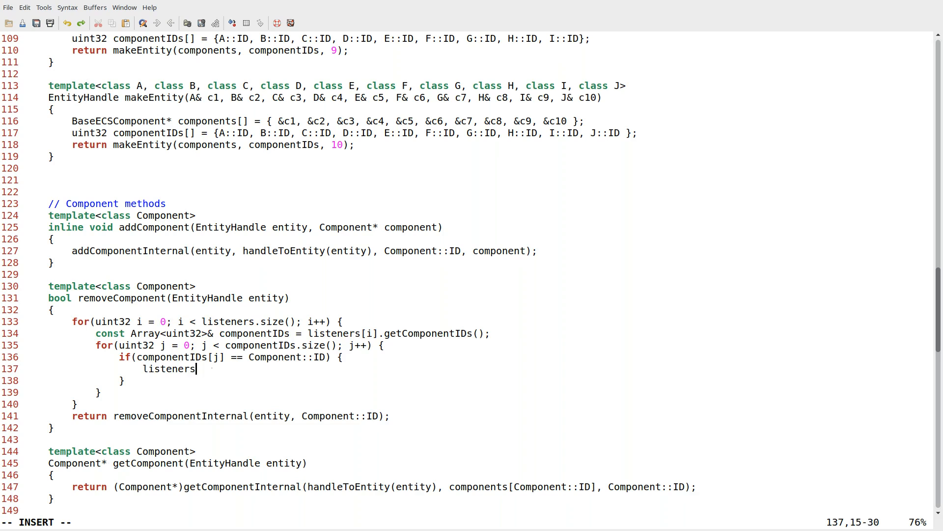
{"action": "type", "text": "[i]"}
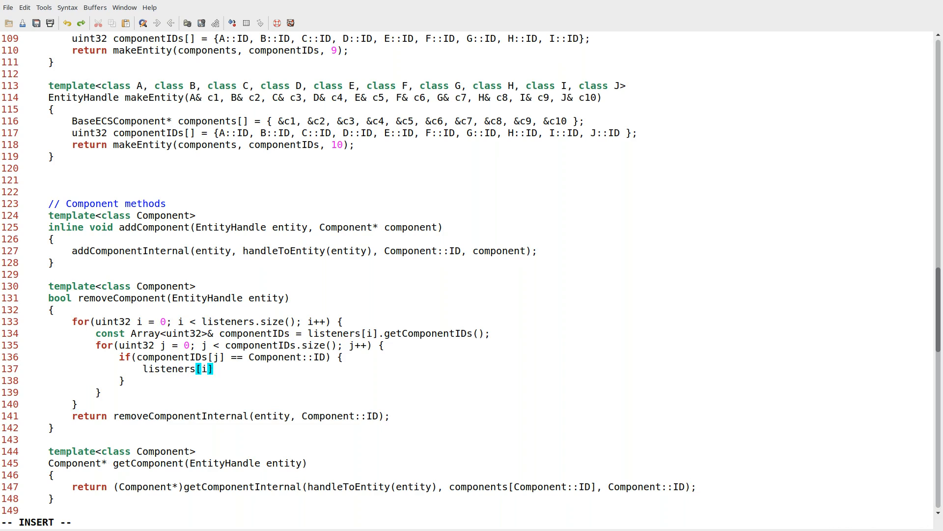
{"action": "type", "text": ".onRemove"}
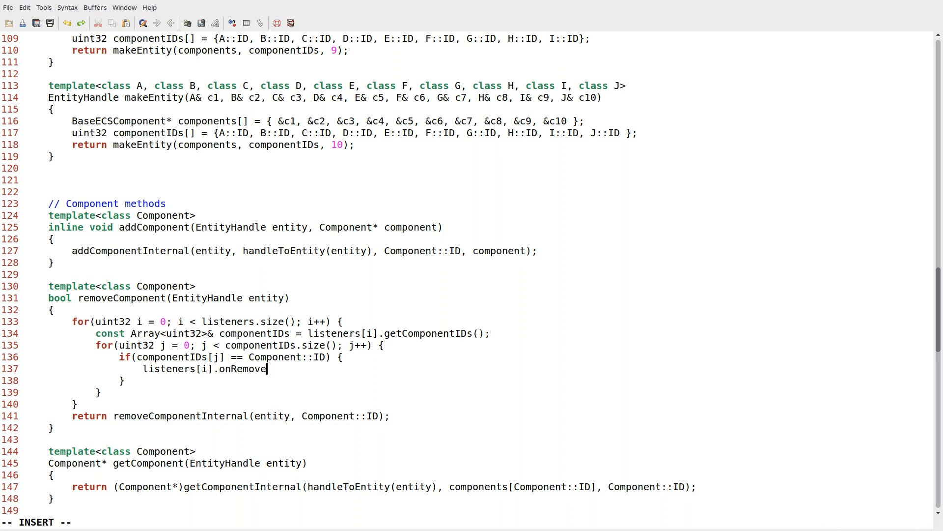
{"action": "type", "text": "Component("}
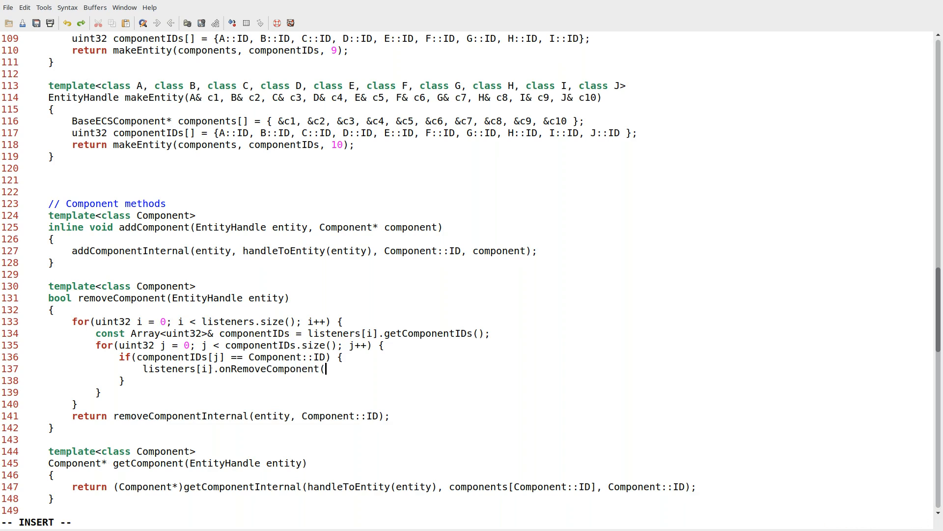
{"action": "type", "text": "entity, Com"}
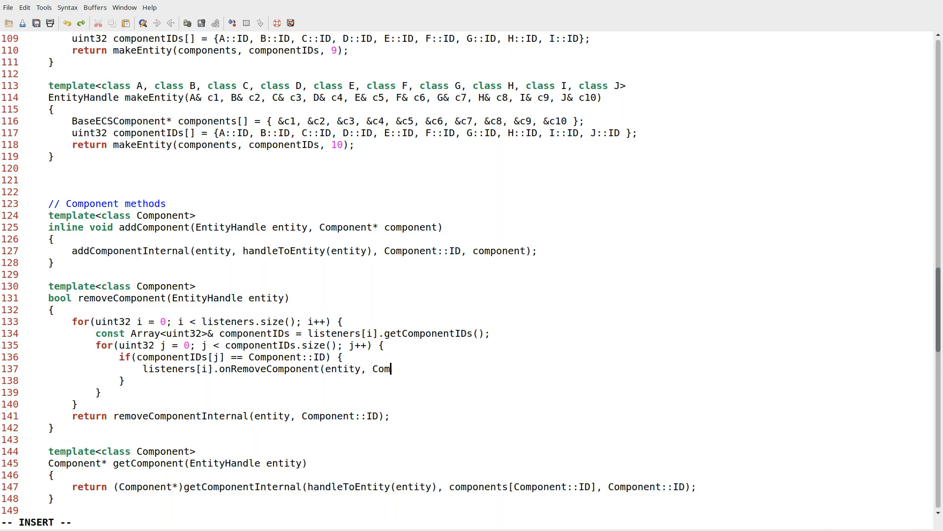
{"action": "type", "text": "ponent::ID);"}
{"action": "type", "text": "break;"}
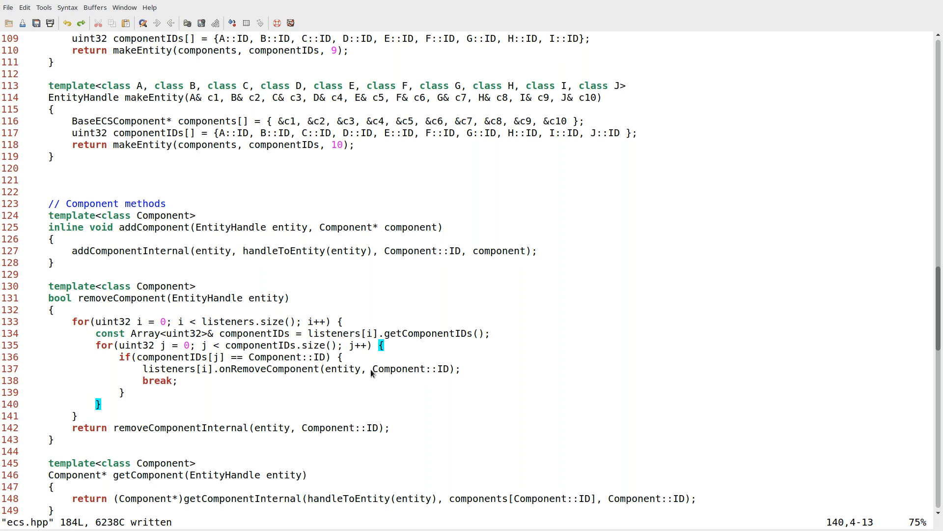
{"action": "mouse_move", "coordinate": [525, 357]}
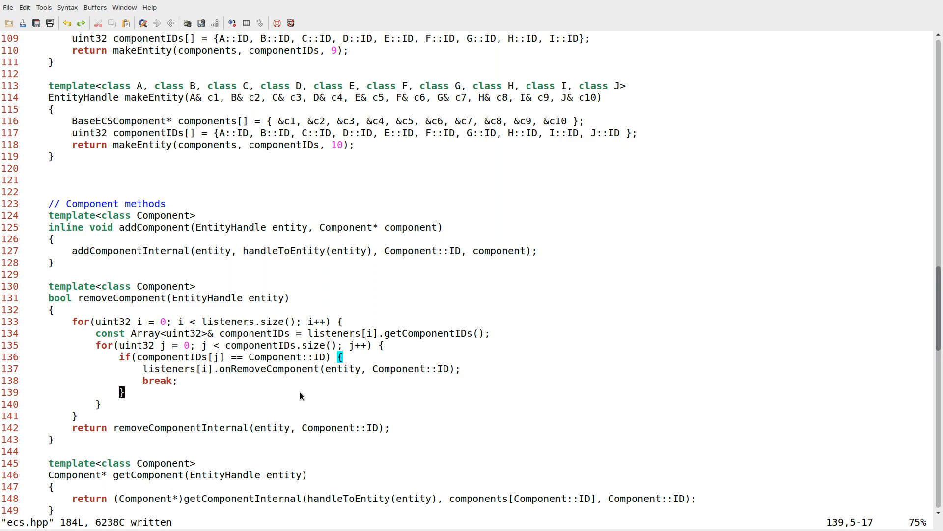
{"action": "mouse_move", "coordinate": [485, 389]}
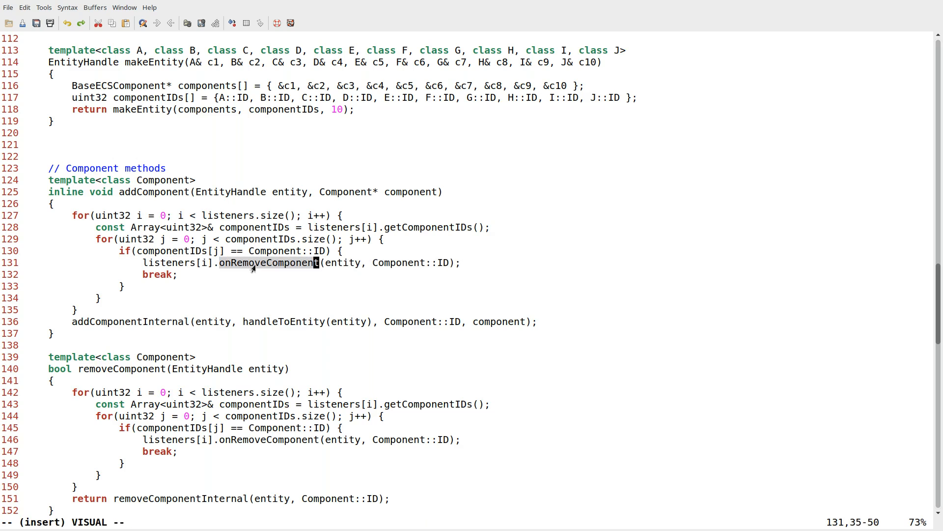
Rename the onRemoveComponent call in addComponent's listener loop to onAddComponent.
{"action": "type", "text": "onAddC"}
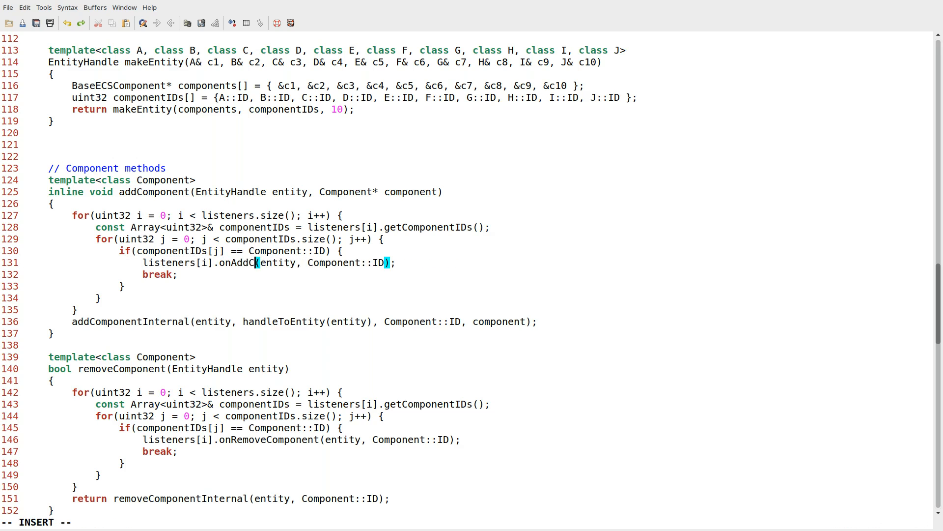
{"action": "type", "text": "omponent"}
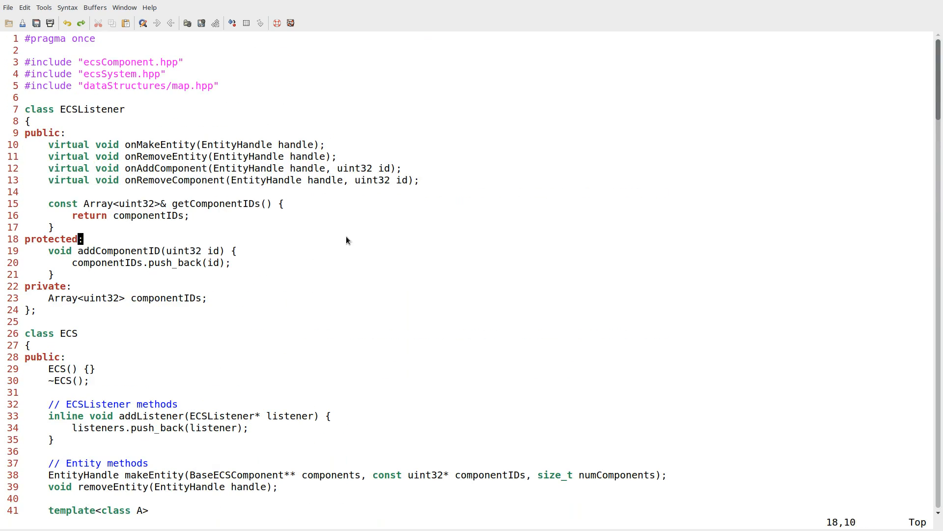
Scroll through ecs.cpp to the ECS destructor and makeEntity definitions.
{"action": "scroll", "scroll_direction": "down", "scroll_amount": 3}
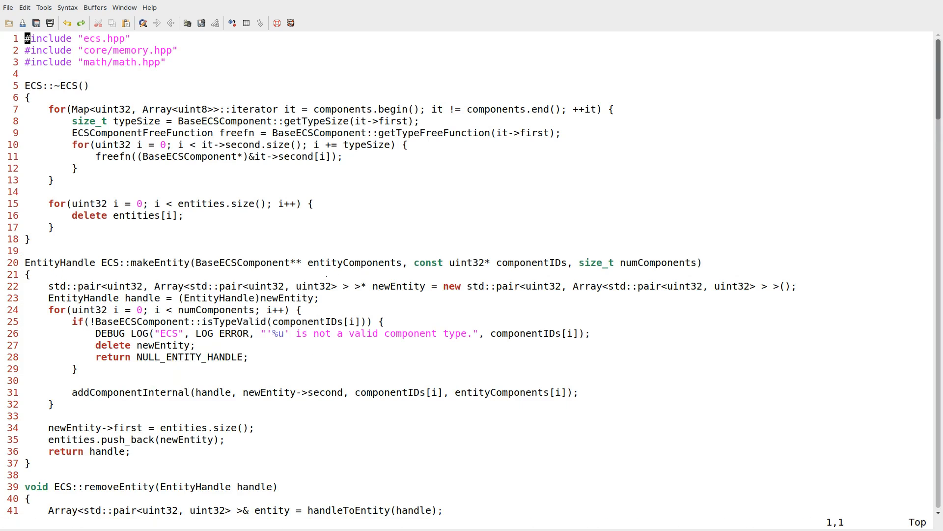
{"action": "scroll", "scroll_direction": "down", "scroll_amount": 3}
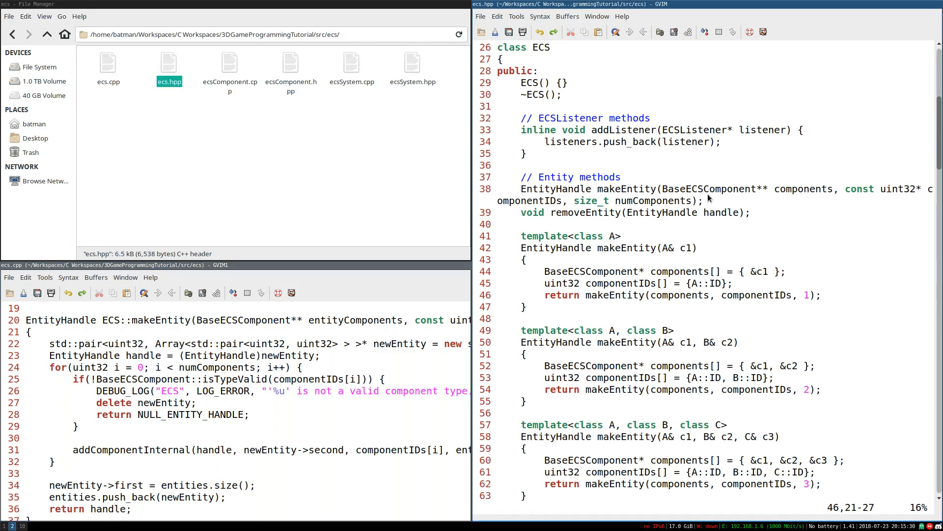
{"action": "mouse_move", "coordinate": [813, 331]}
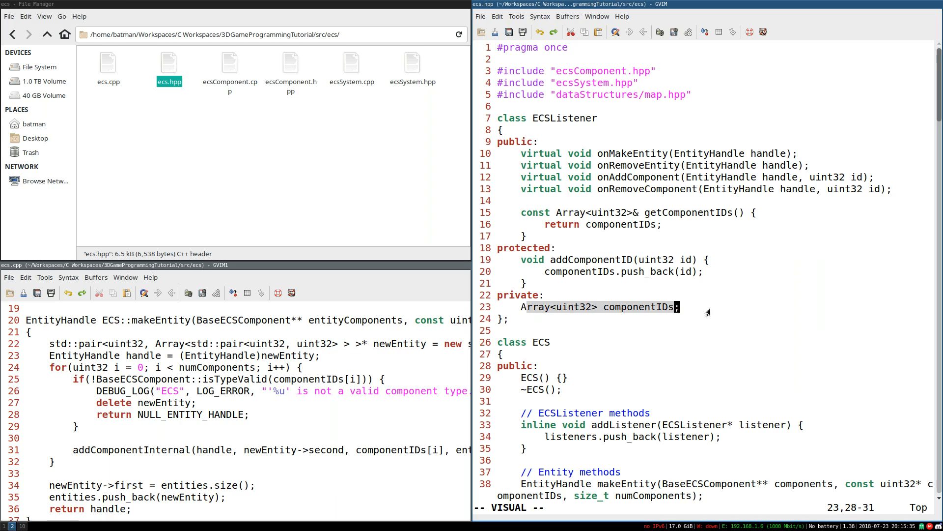
{"action": "mouse_move", "coordinate": [687, 297]}
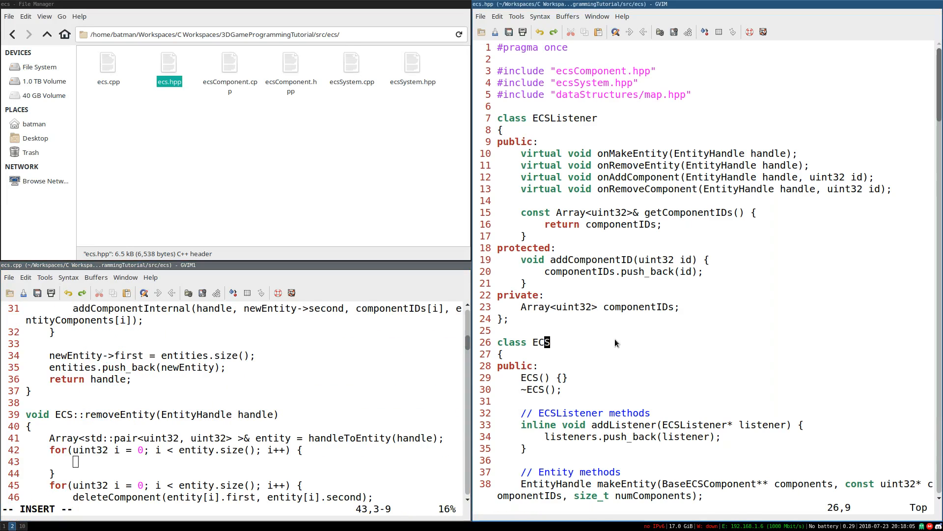
Scroll down in ecs.cpp to the start of ECS::removeEntity.
{"action": "scroll", "scroll_direction": "down", "scroll_amount": 3}
{"action": "type", "text": "const Array<uint32>& componentIDs = listeners[i].getComponentIDs();"}
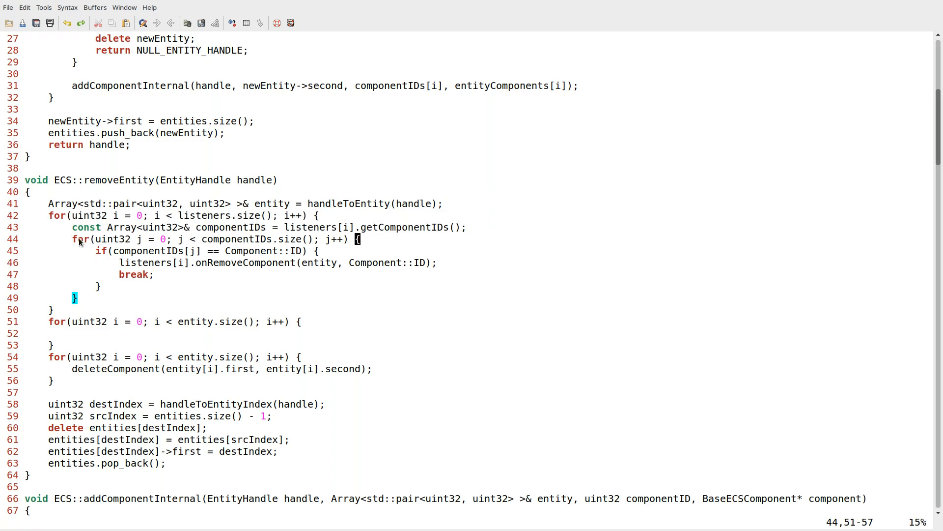
{"action": "mouse_move", "coordinate": [403, 252]}
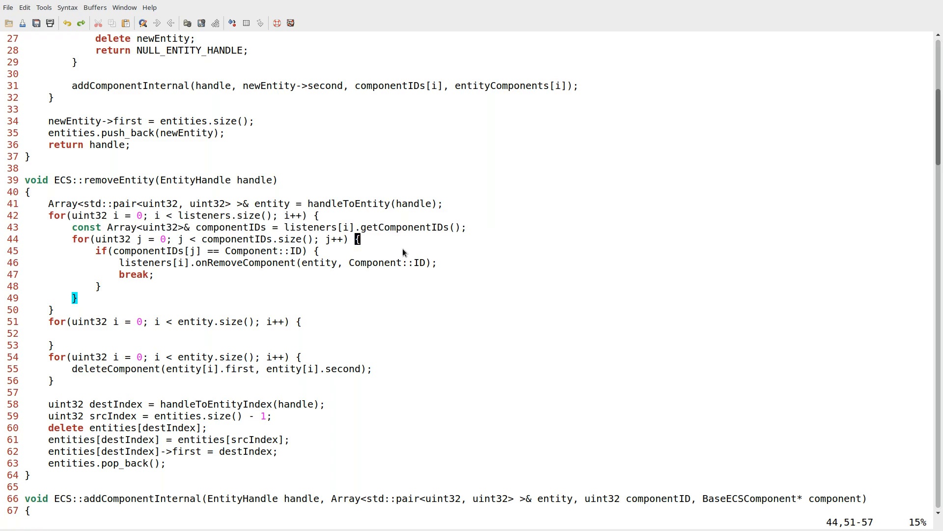
{"action": "mouse_move", "coordinate": [183, 352]}
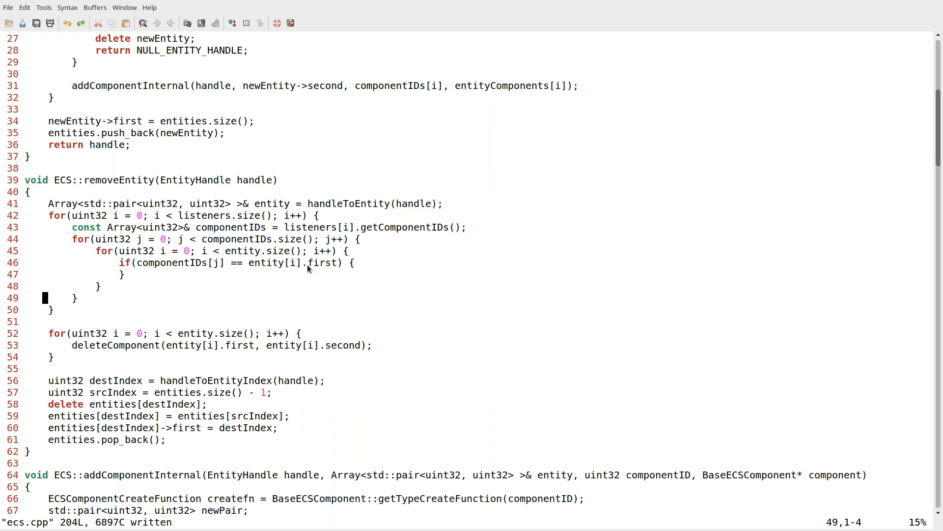
Add a hasComponent flag, initialised false and set true on a matching ID.
{"action": "left_click", "coordinate": [469, 227]}
{"action": "type", "text": "bool isVal"}
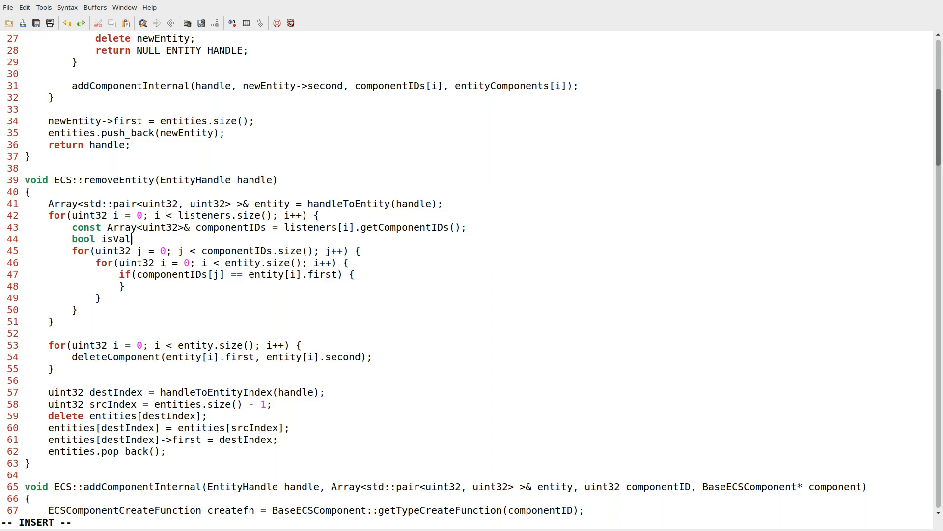
{"action": "type", "text": "id"}
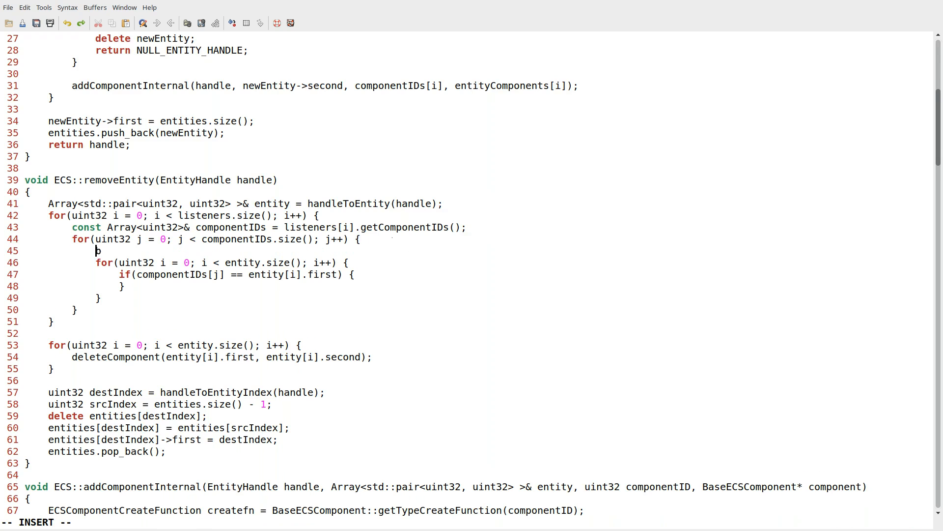
{"action": "type", "text": "bool hasComponent ="}
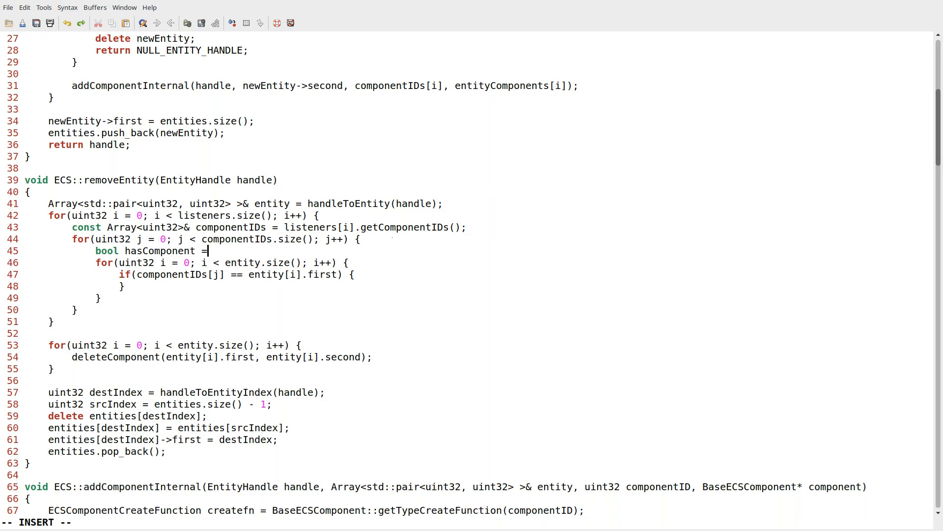
{"action": "type", "text": "false;"}
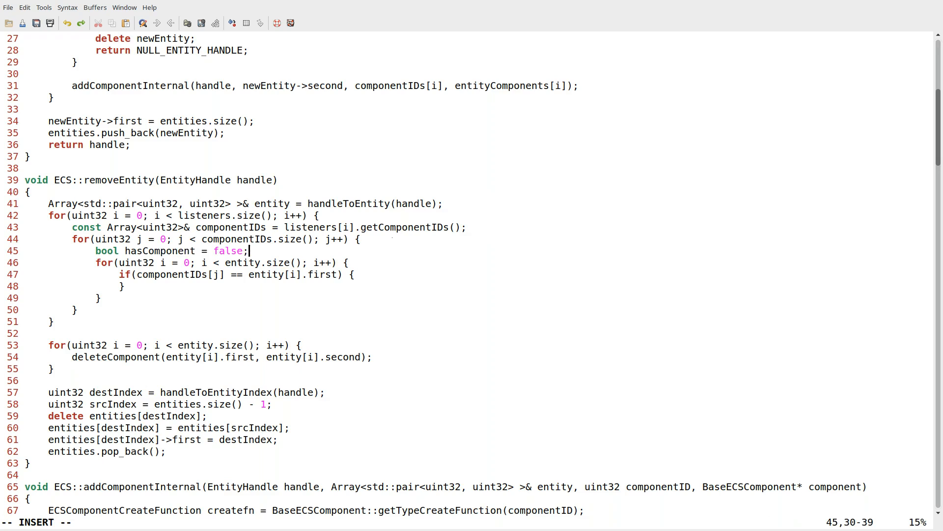
{"action": "type", "text": "hasComponent"}
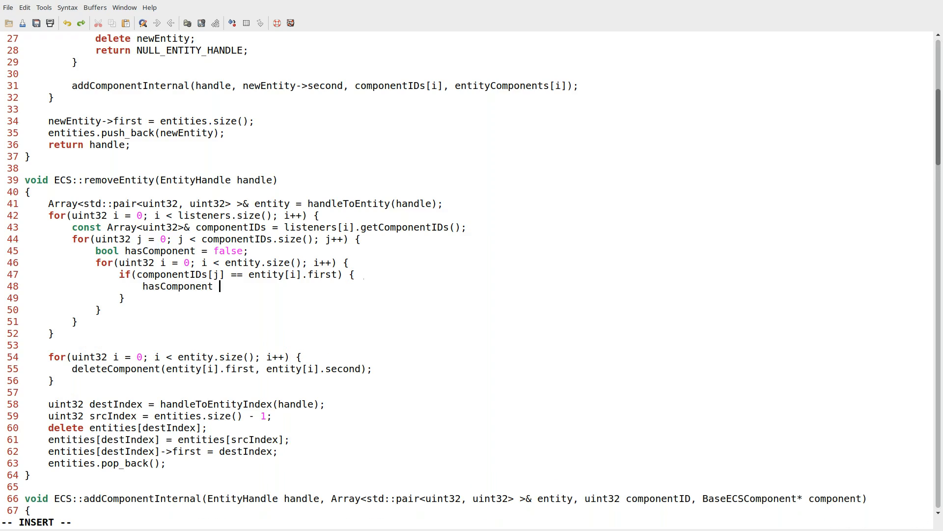
{"action": "type", "text": "= true;"}
{"action": "type", "text": "break;"}
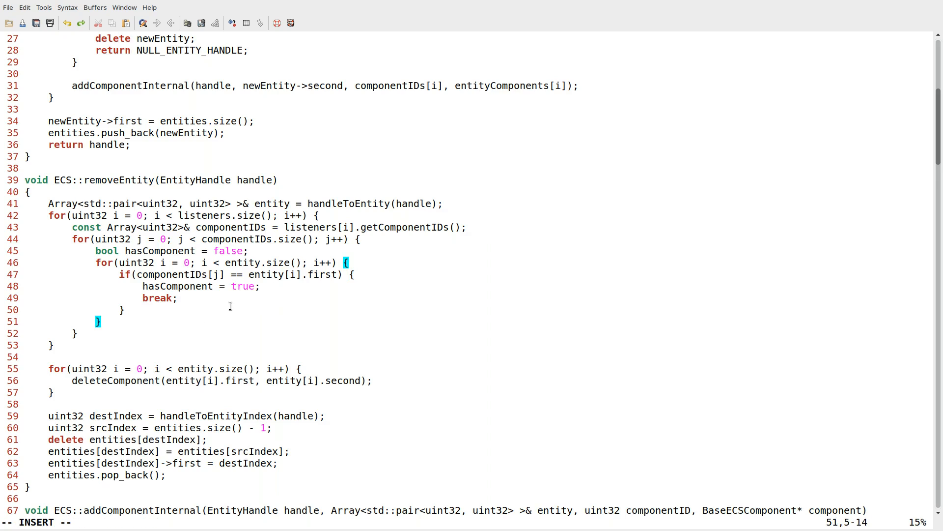
Add an isValid flag that becomes false when a required component is missing.
{"action": "type", "text": "if("}
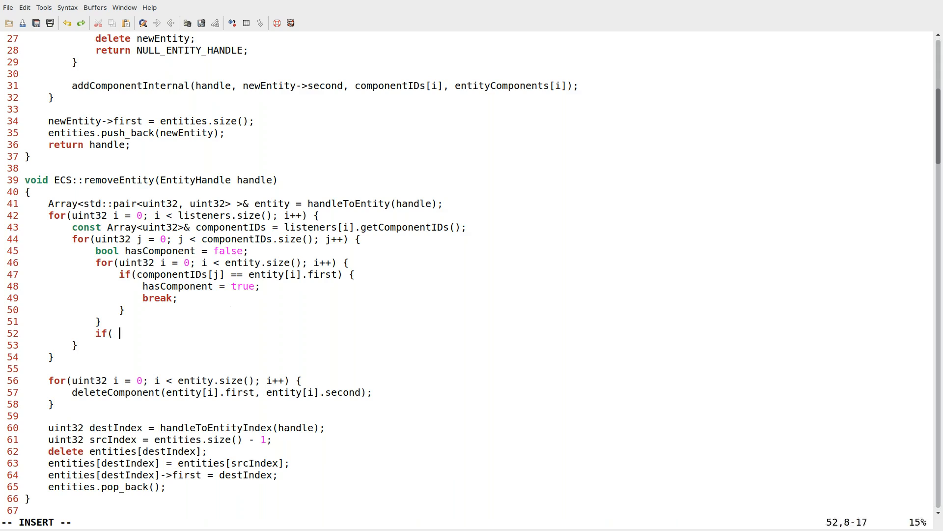
{"action": "type", "text": "!hasComponent) {"}
{"action": "type", "text": "bool"}
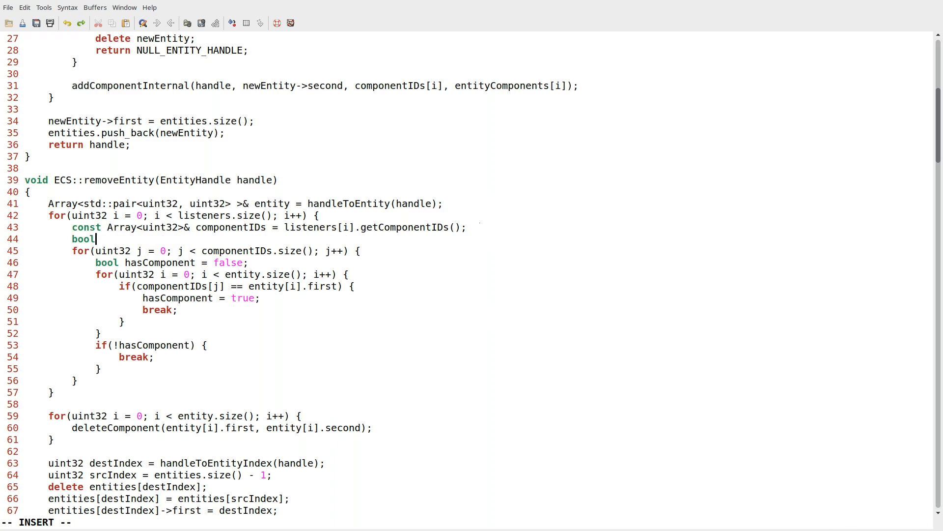
{"action": "type", "text": "isValid ="}
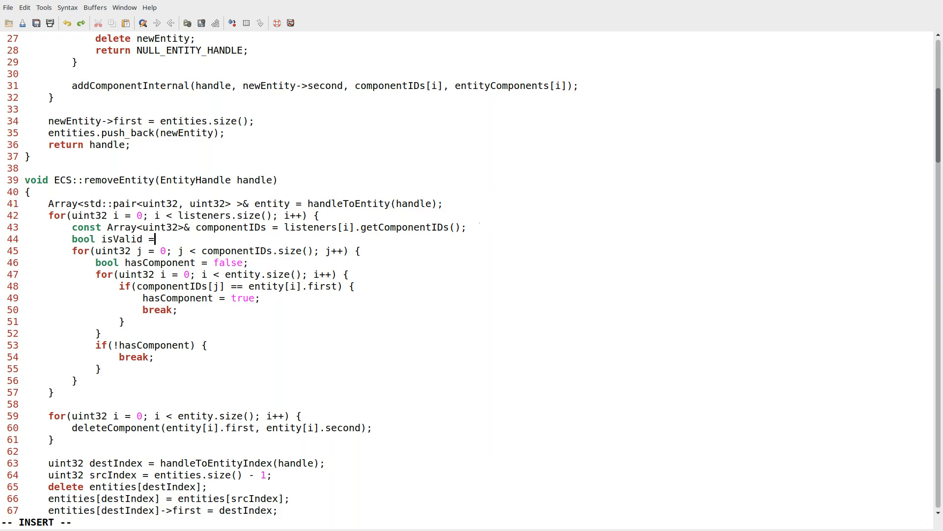
{"action": "type", "text": "true;"}
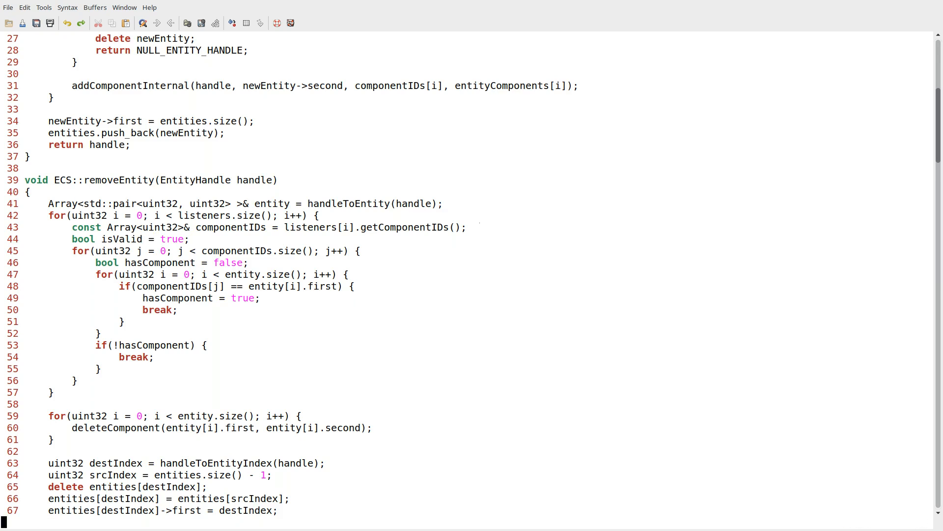
{"action": "left_click", "coordinate": [204, 345]}
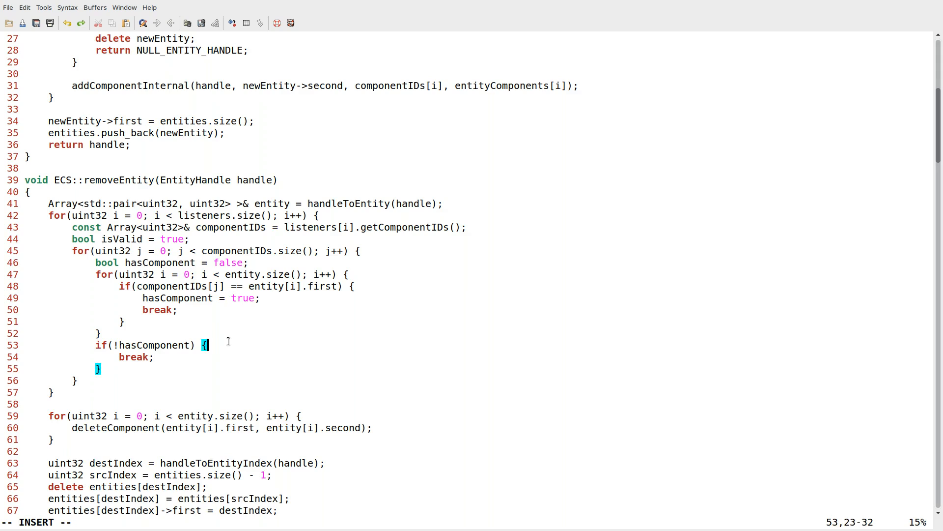
{"action": "type", "text": "isValid = false;"}
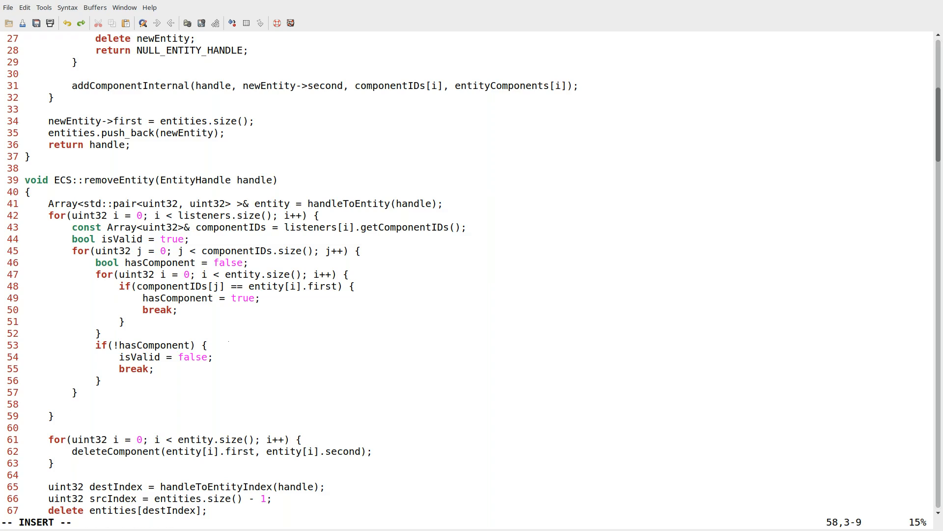
Call listeners[i].onRemoveEntity(handle) only when isValid is true.
{"action": "type", "text": "if(isValid) {"}
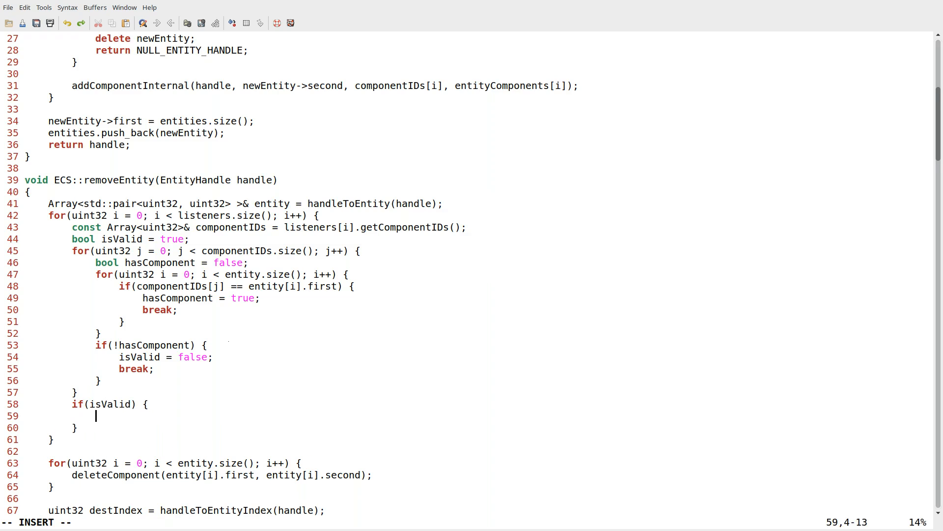
{"action": "mouse_move", "coordinate": [98, 235]}
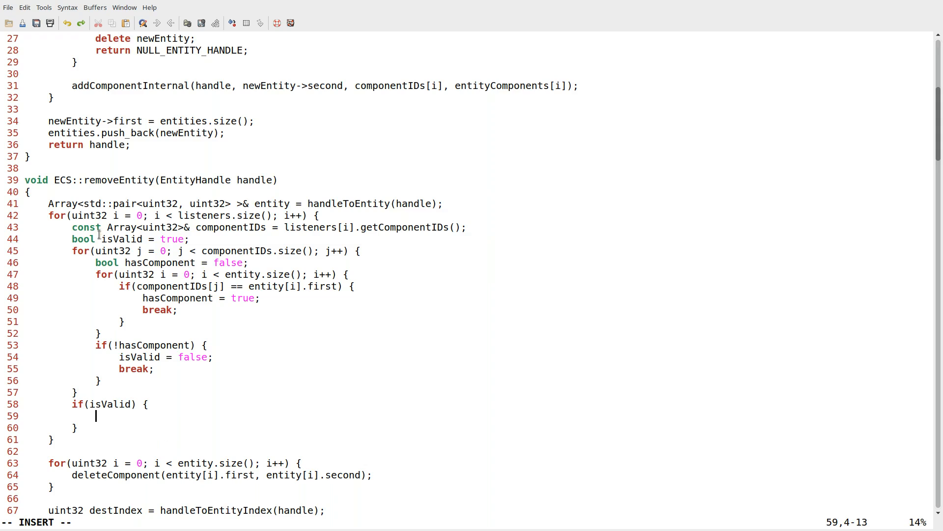
{"action": "mouse_move", "coordinate": [178, 406]}
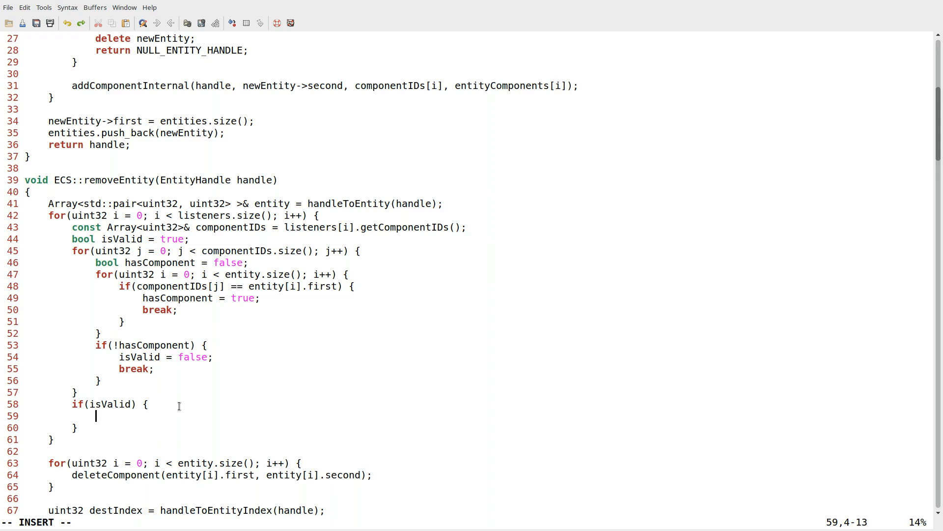
{"action": "mouse_move", "coordinate": [301, 234]}
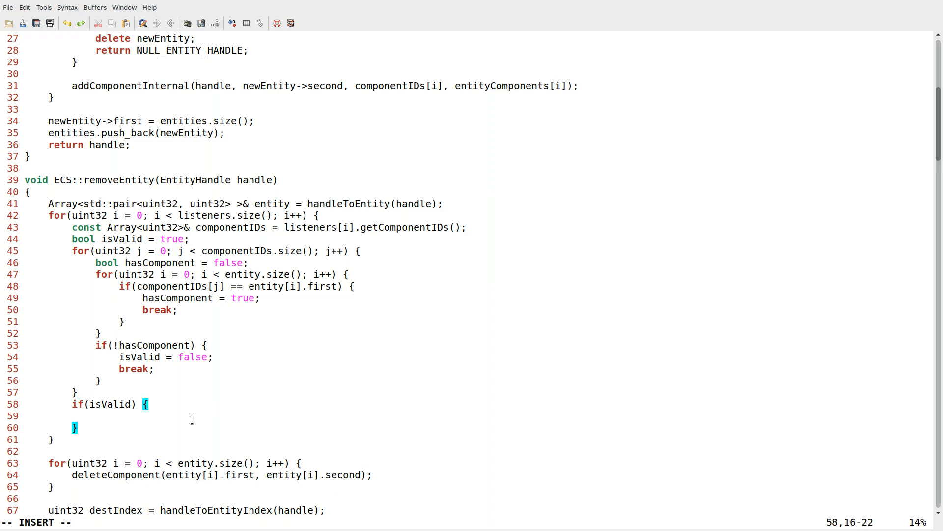
{"action": "type", "text": "listeners[i]."}
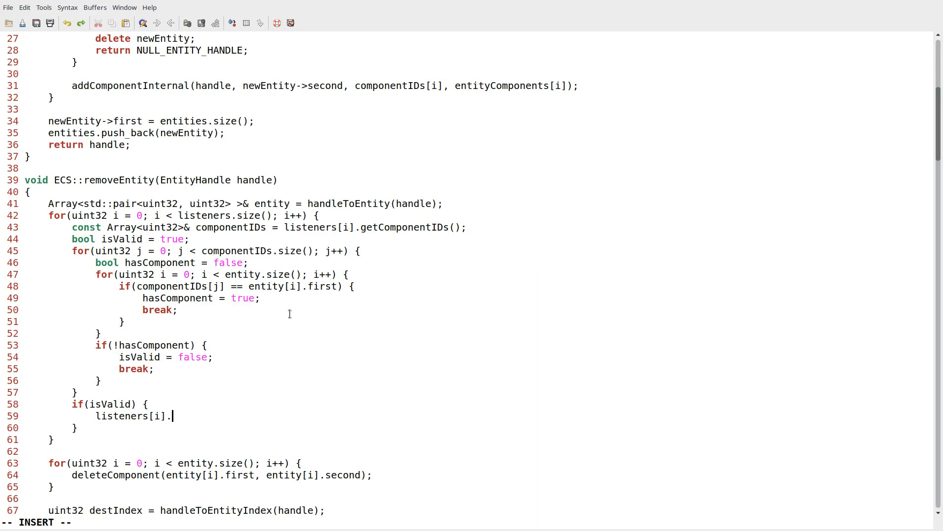
{"action": "type", "text": "onRemoveEntity("}
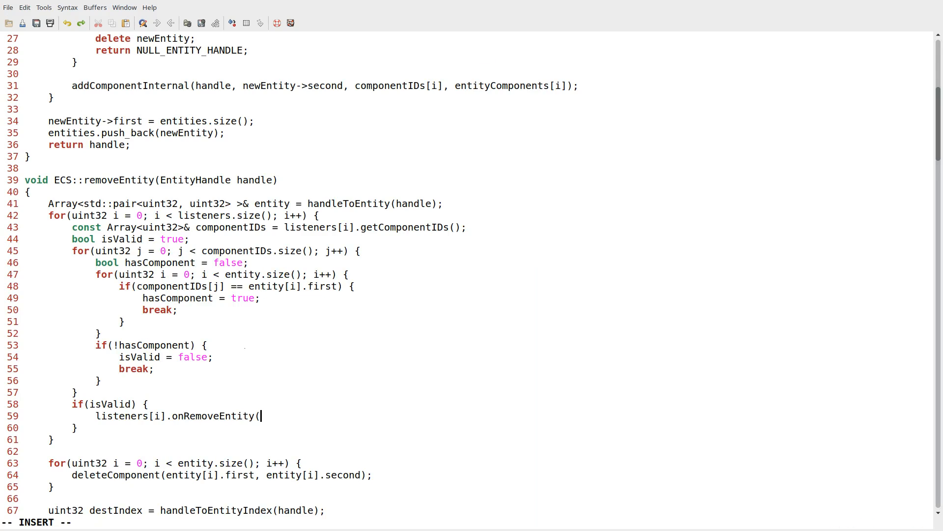
{"action": "type", "text": "handle);"}
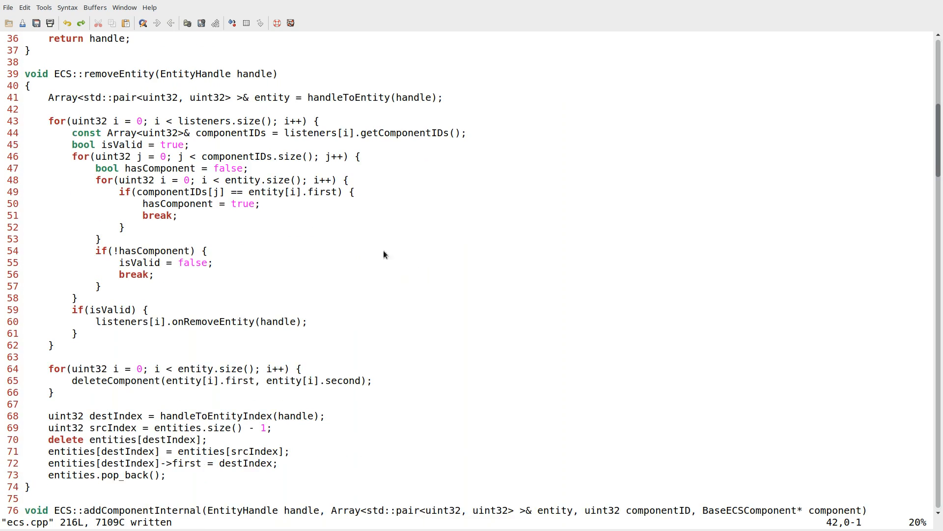
{"action": "mouse_move", "coordinate": [431, 199]}
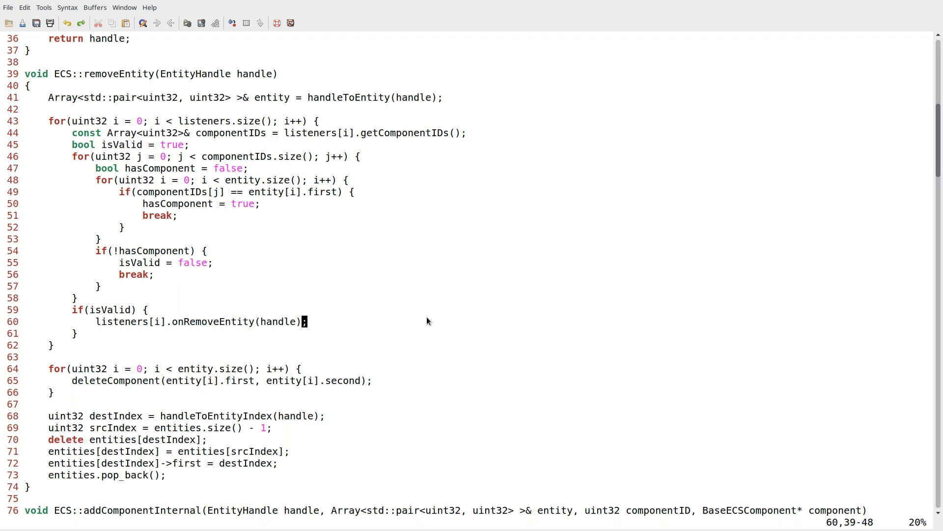
{"action": "mouse_move", "coordinate": [283, 365]}
{"action": "type", "text": "j"}
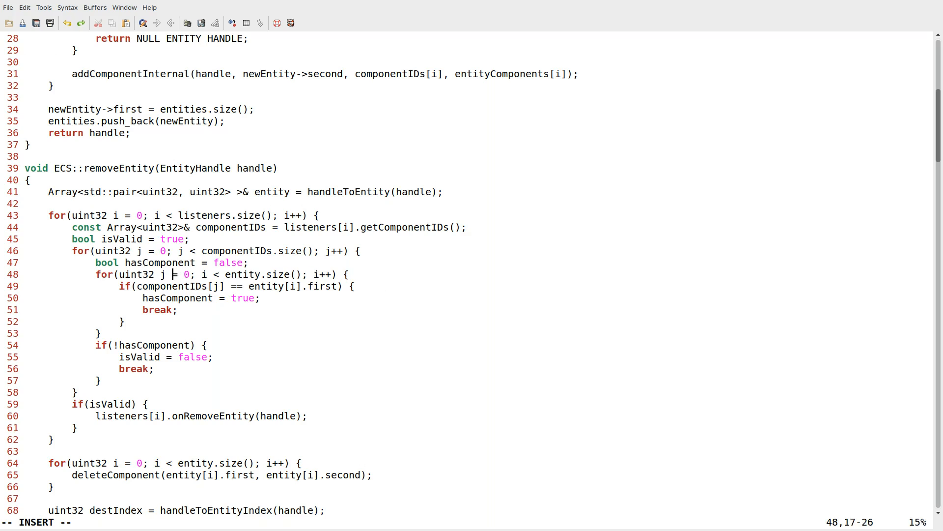
Change the inner loop index to k and select the removeEntity listener loop.
{"action": "type", "text": "k"}
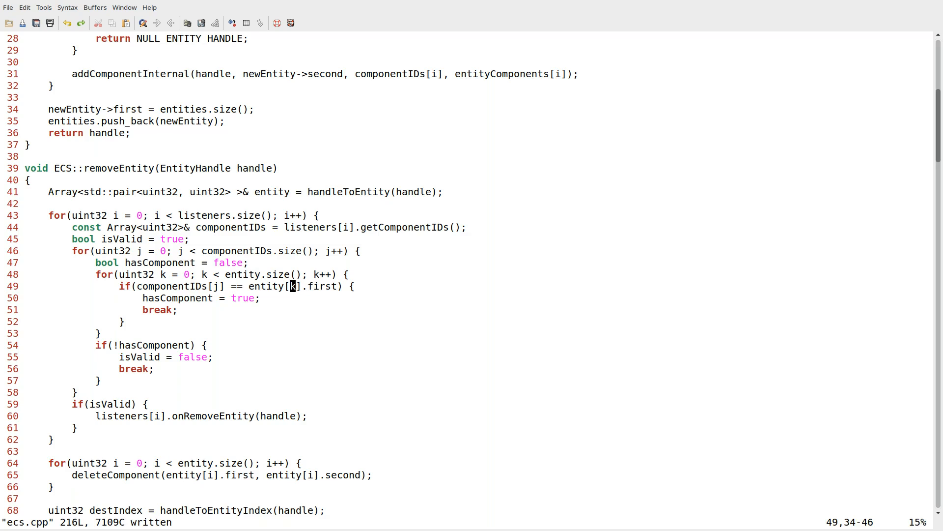
{"action": "key", "text": "V"}
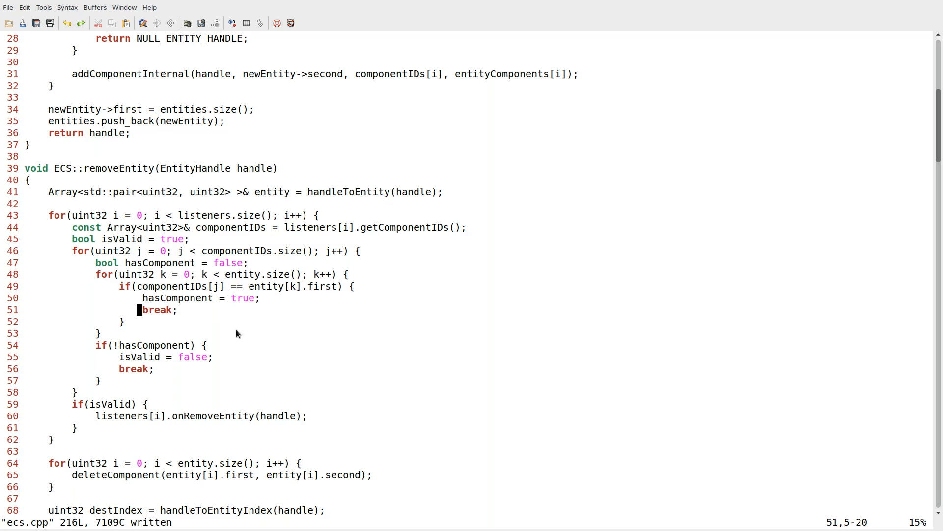
{"action": "mouse_move", "coordinate": [321, 336]}
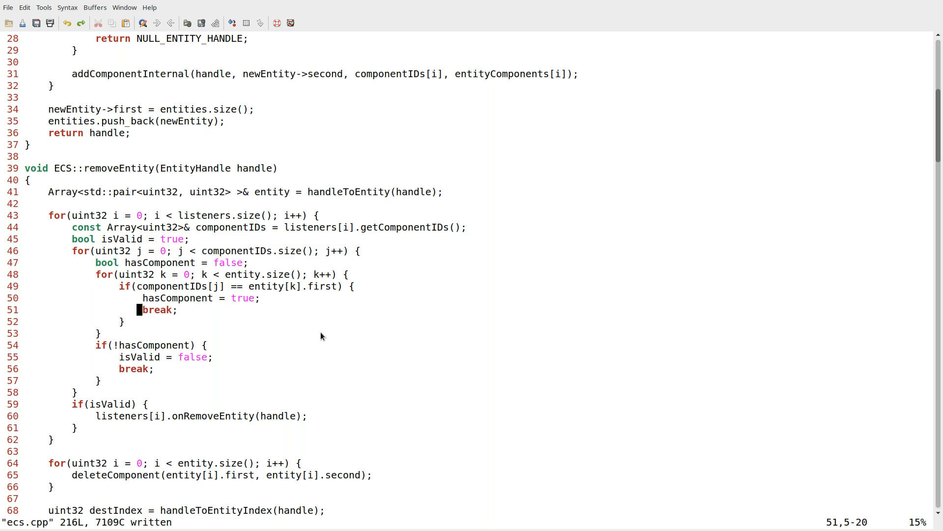
{"action": "key", "text": "V"}
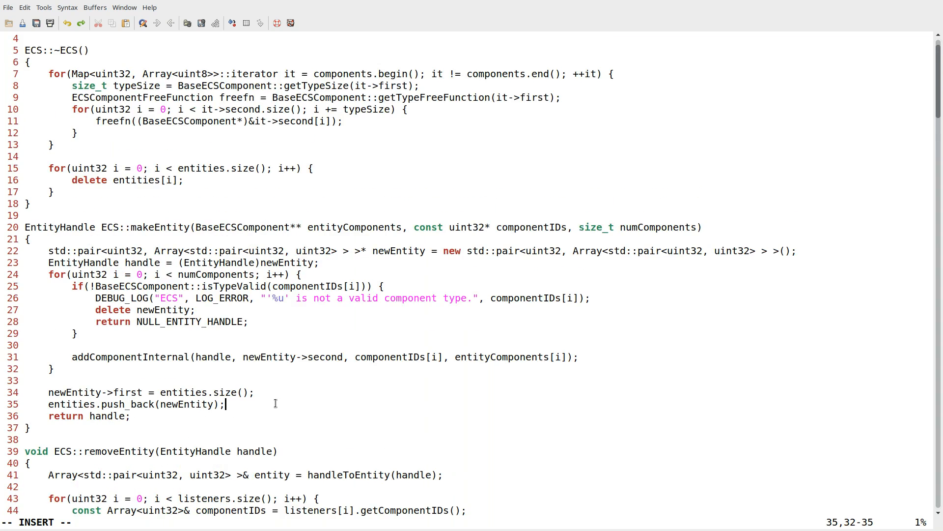
Paste the listener loop into makeEntity and use listeners[i].getComponentIDs().
{"action": "key", "text": "Return"}
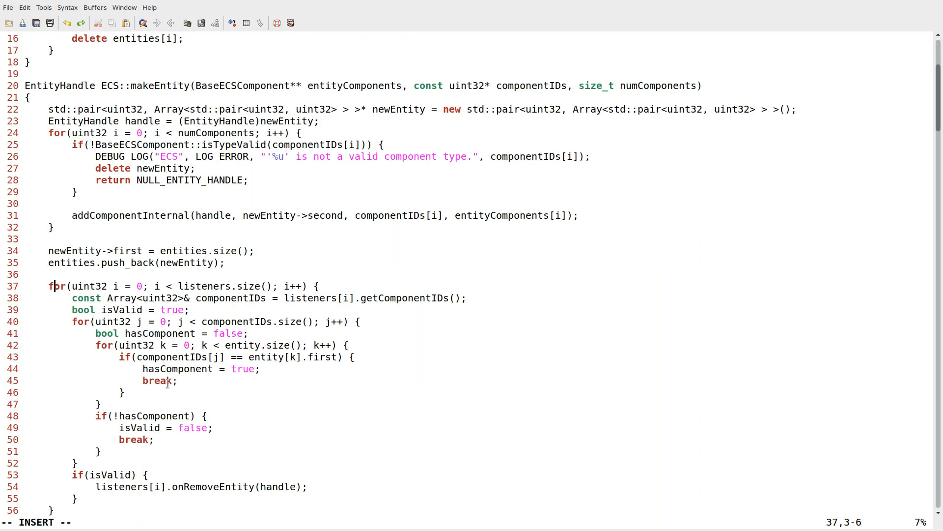
{"action": "scroll", "scroll_direction": "down", "scroll_amount": 3}
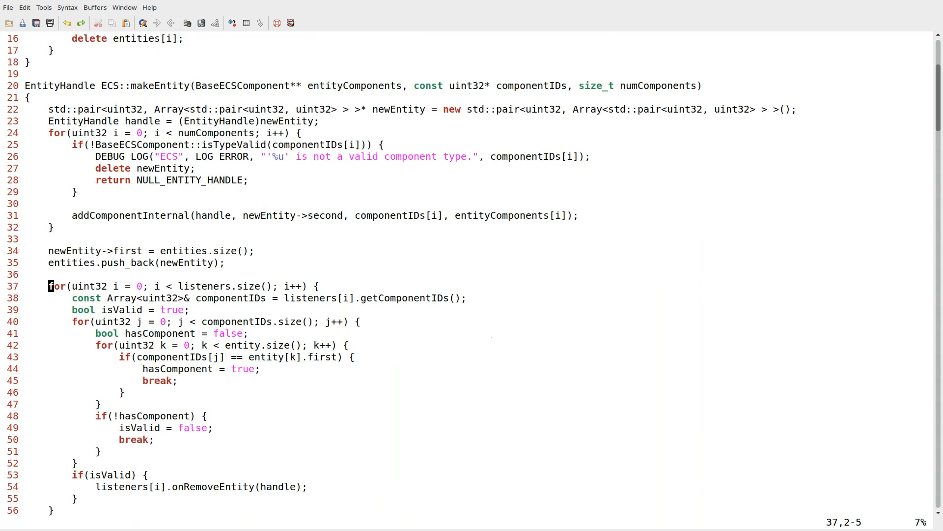
{"action": "scroll", "scroll_direction": "down", "scroll_amount": 3}
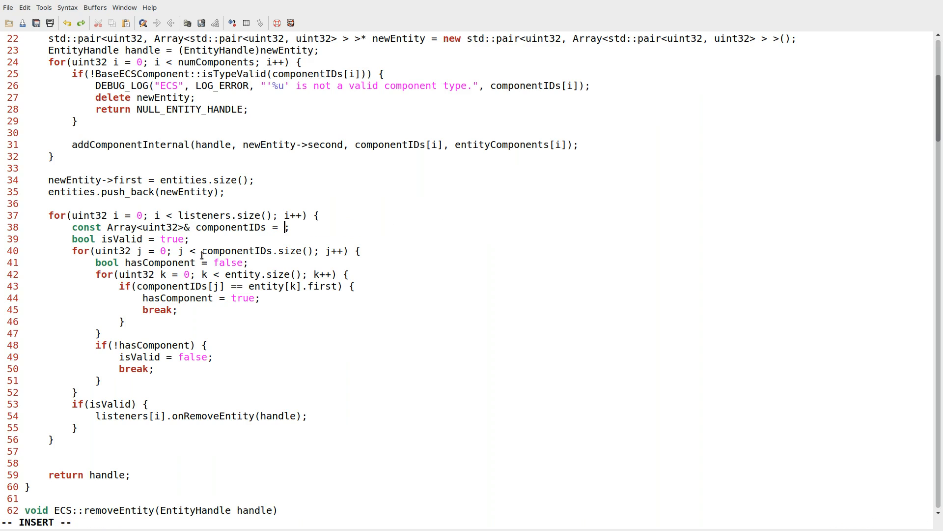
{"action": "type", "text": "listeners[i].getComponentIDs()"}
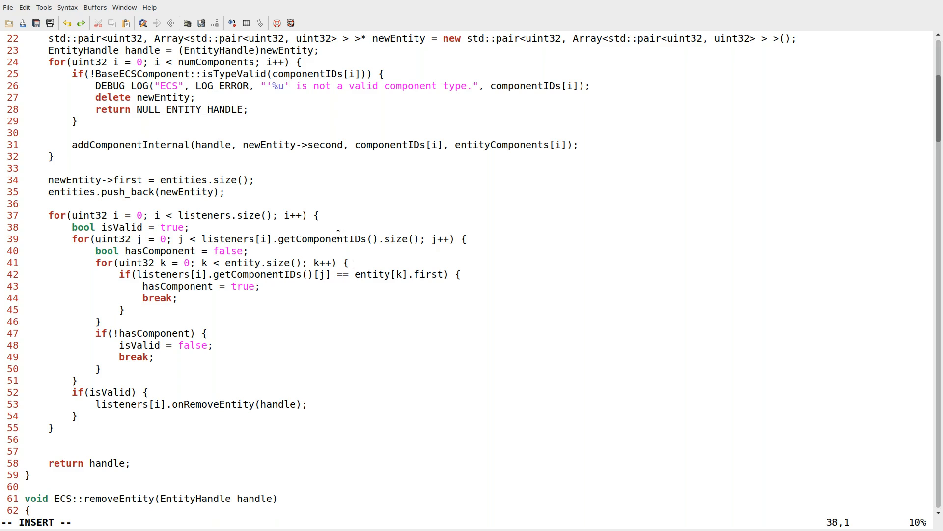
{"action": "key", "text": "Escape"}
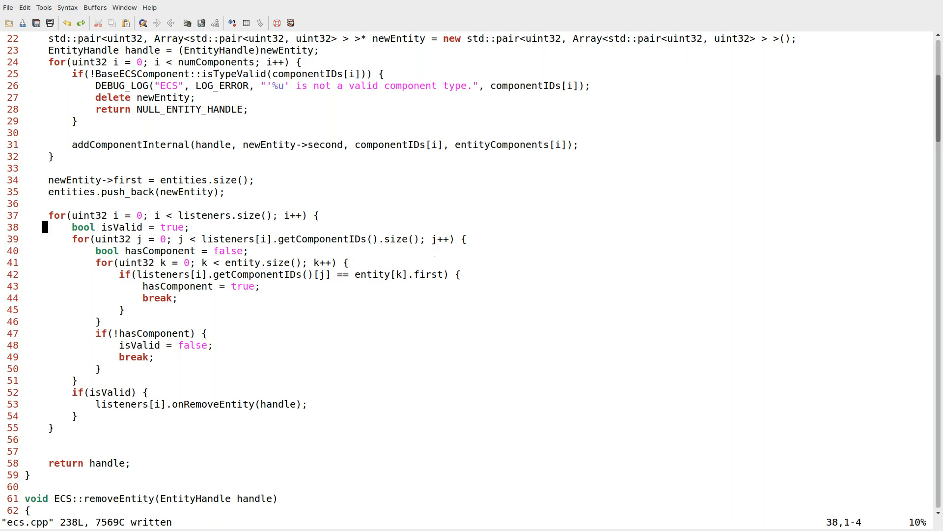
Start renaming the copied onRemoveEntity call to onMakeEntity.
{"action": "scroll", "scroll_direction": "up", "scroll_amount": 3}
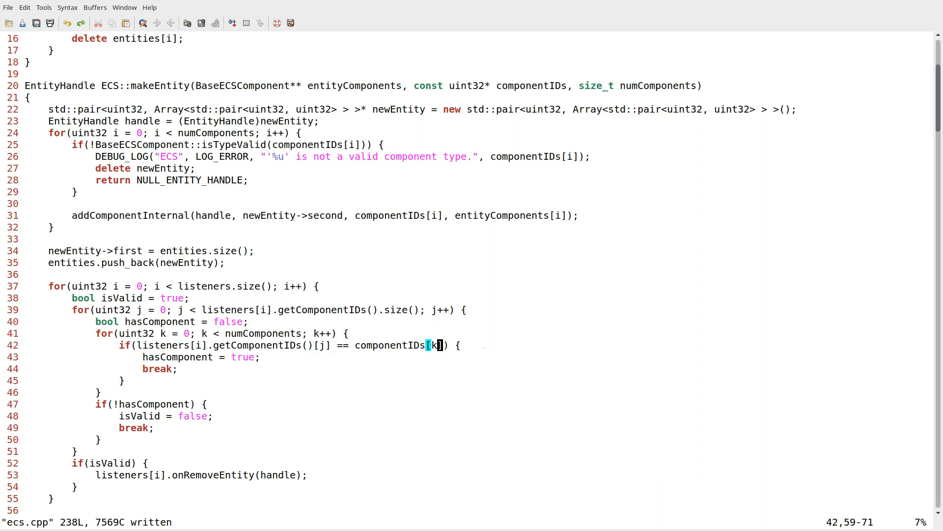
{"action": "scroll", "scroll_direction": "down", "scroll_amount": 3}
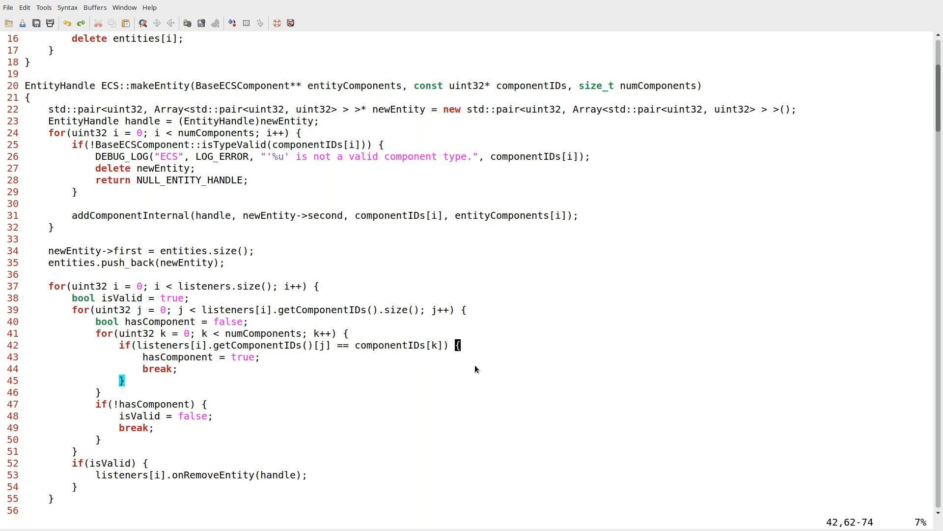
{"action": "mouse_move", "coordinate": [394, 349]}
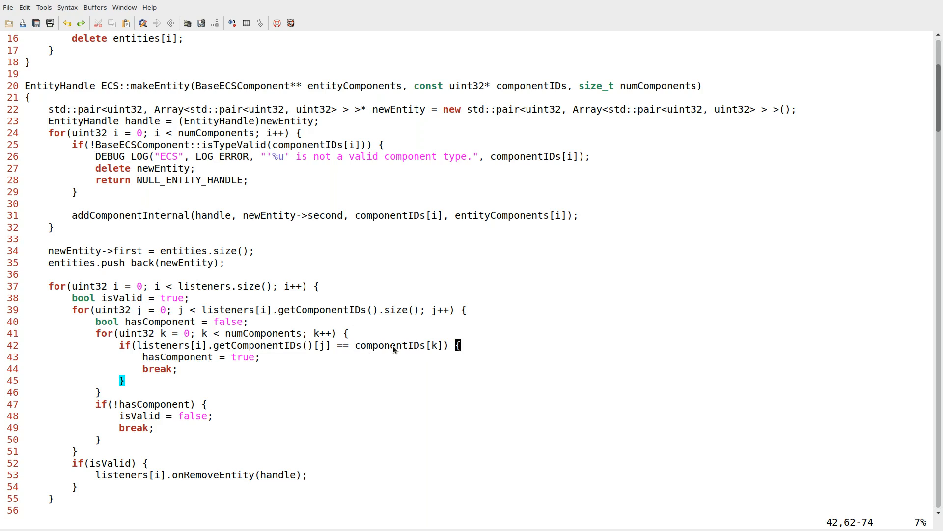
{"action": "mouse_move", "coordinate": [362, 455]}
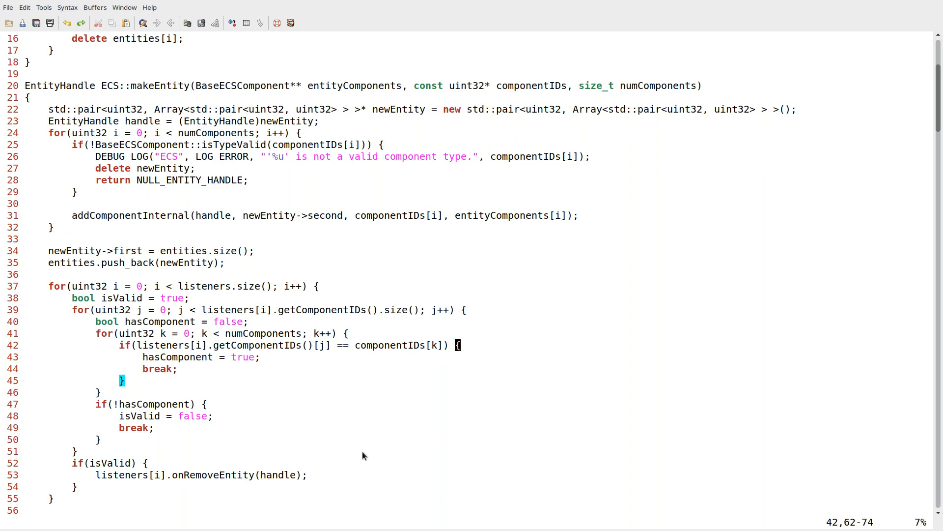
{"action": "mouse_move", "coordinate": [361, 454]}
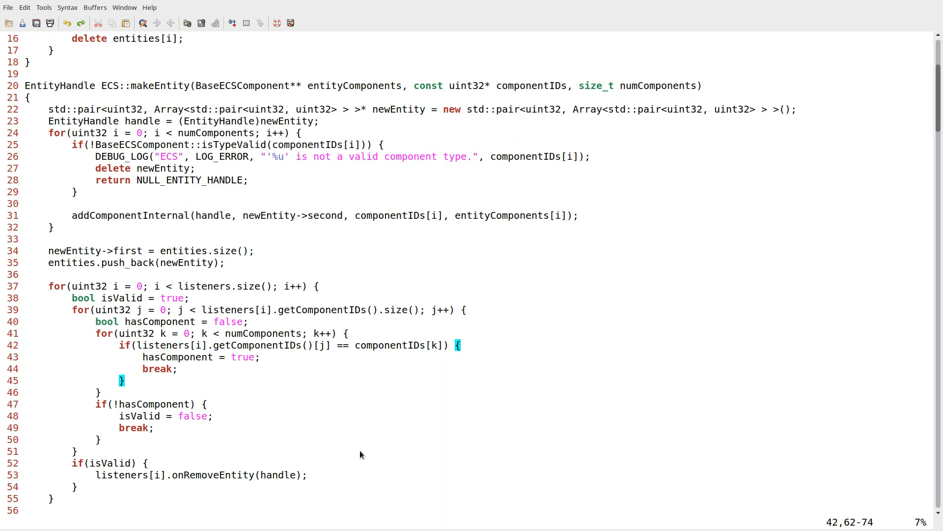
{"action": "key", "text": "ctrl+s"}
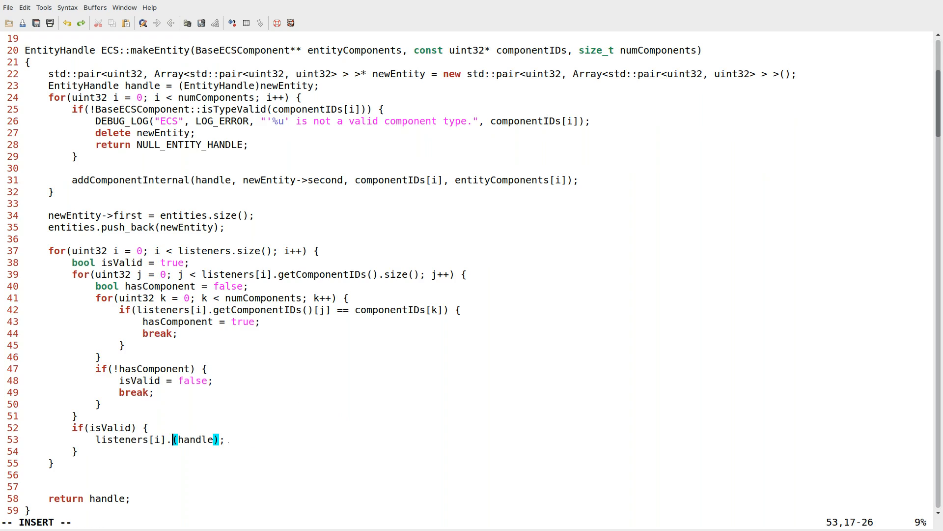
{"action": "type", "text": "on"}
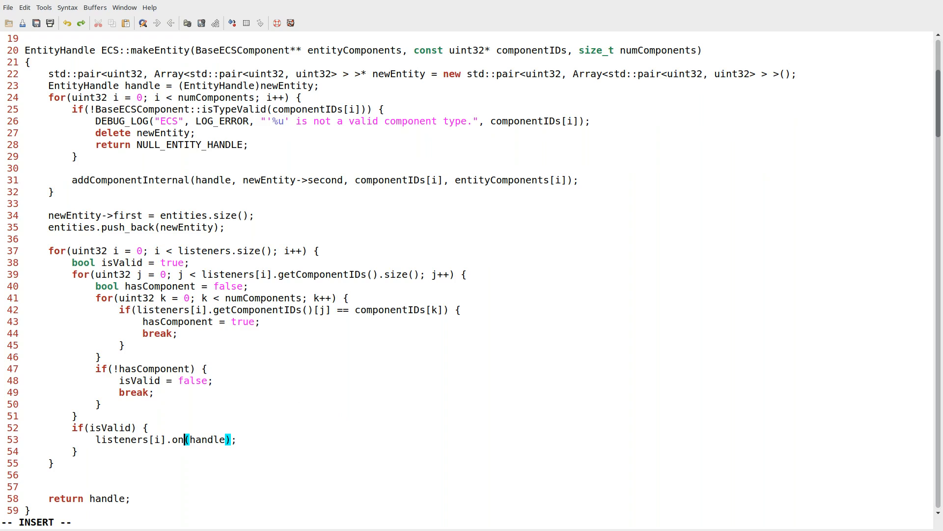
{"action": "key", "text": "BackSpace"}
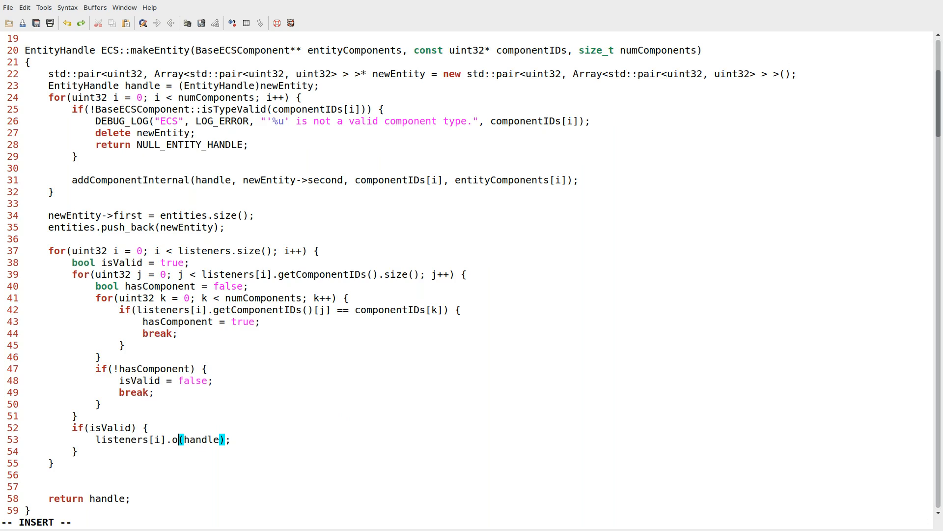
{"action": "type", "text": "nMakeEnti"}
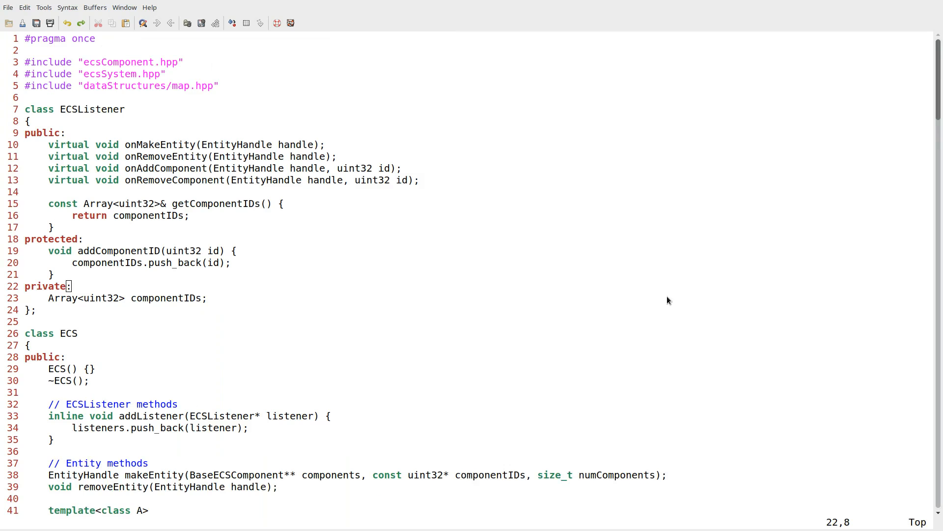
Insert addComponentInternal(entity, handleToEntity(entity), Component::ID, component); at the top of addComponent.
{"action": "scroll", "scroll_direction": "down", "scroll_amount": 3}
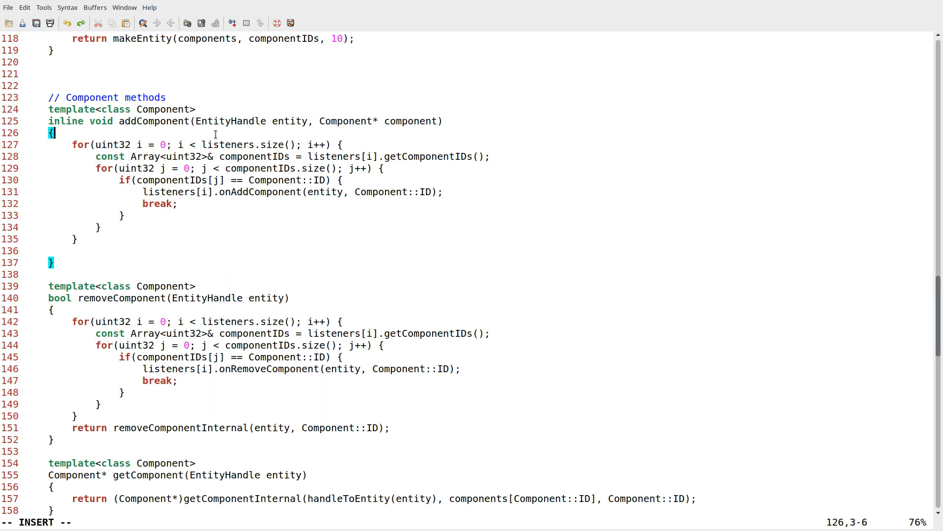
{"action": "type", "text": "addComponentInternal(entity, handleToEntity(entity), Component::ID, component);"}
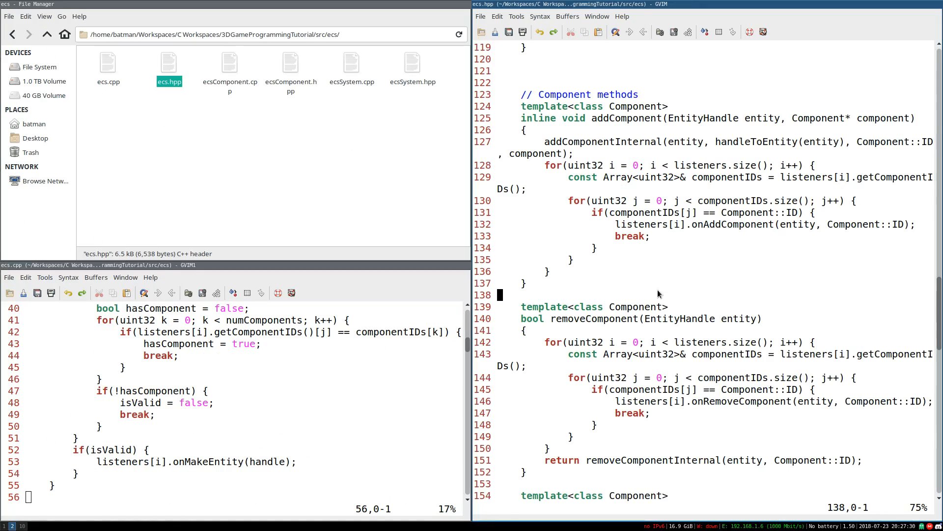
Replace '.' with '->' on the onAddComponent and getComponentIDs listener calls.
{"action": "left_click", "coordinate": [108, 62]}
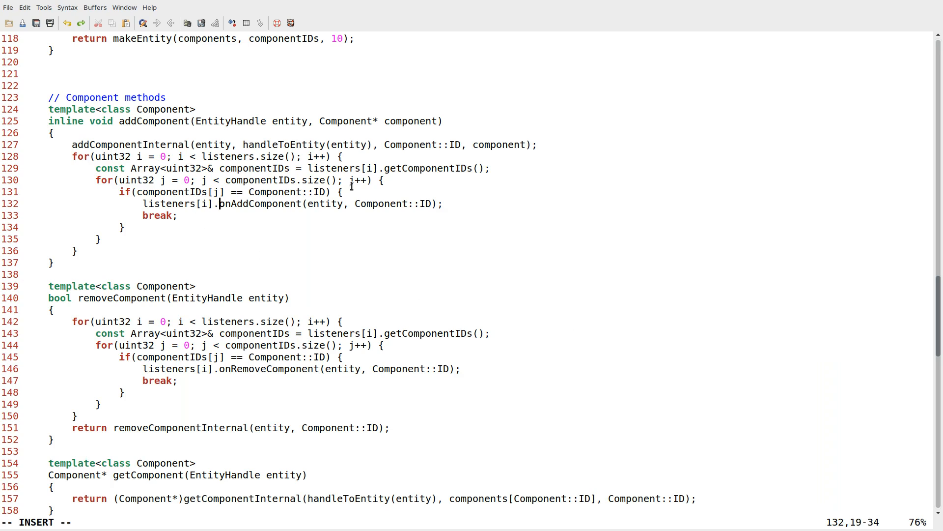
{"action": "type", "text": ">"}
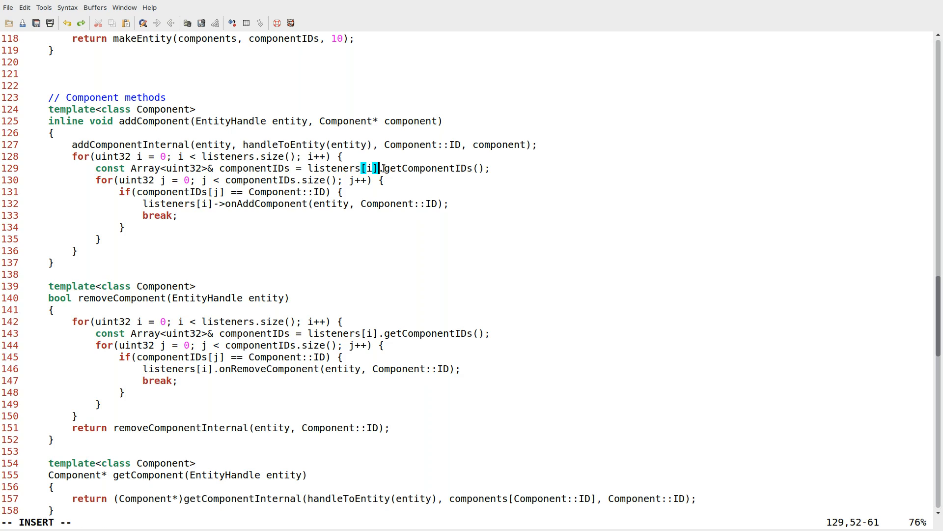
{"action": "type", "text": "->"}
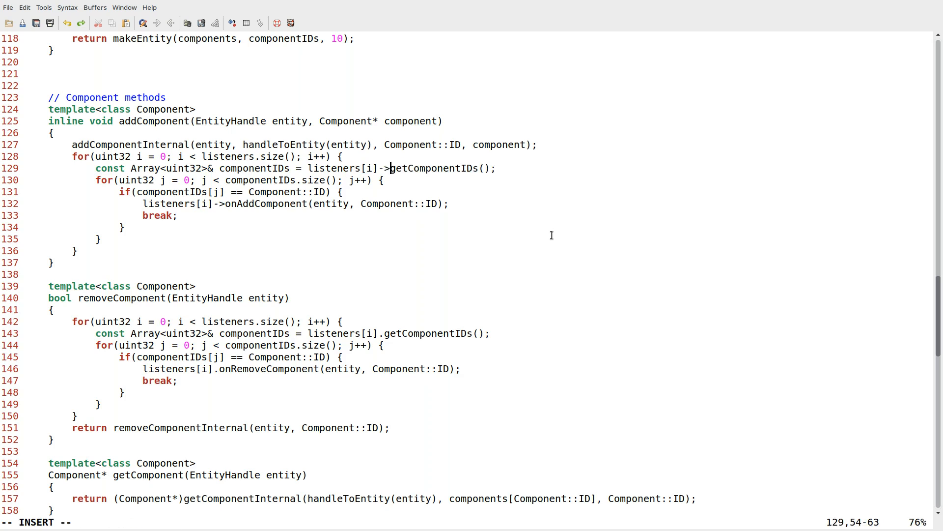